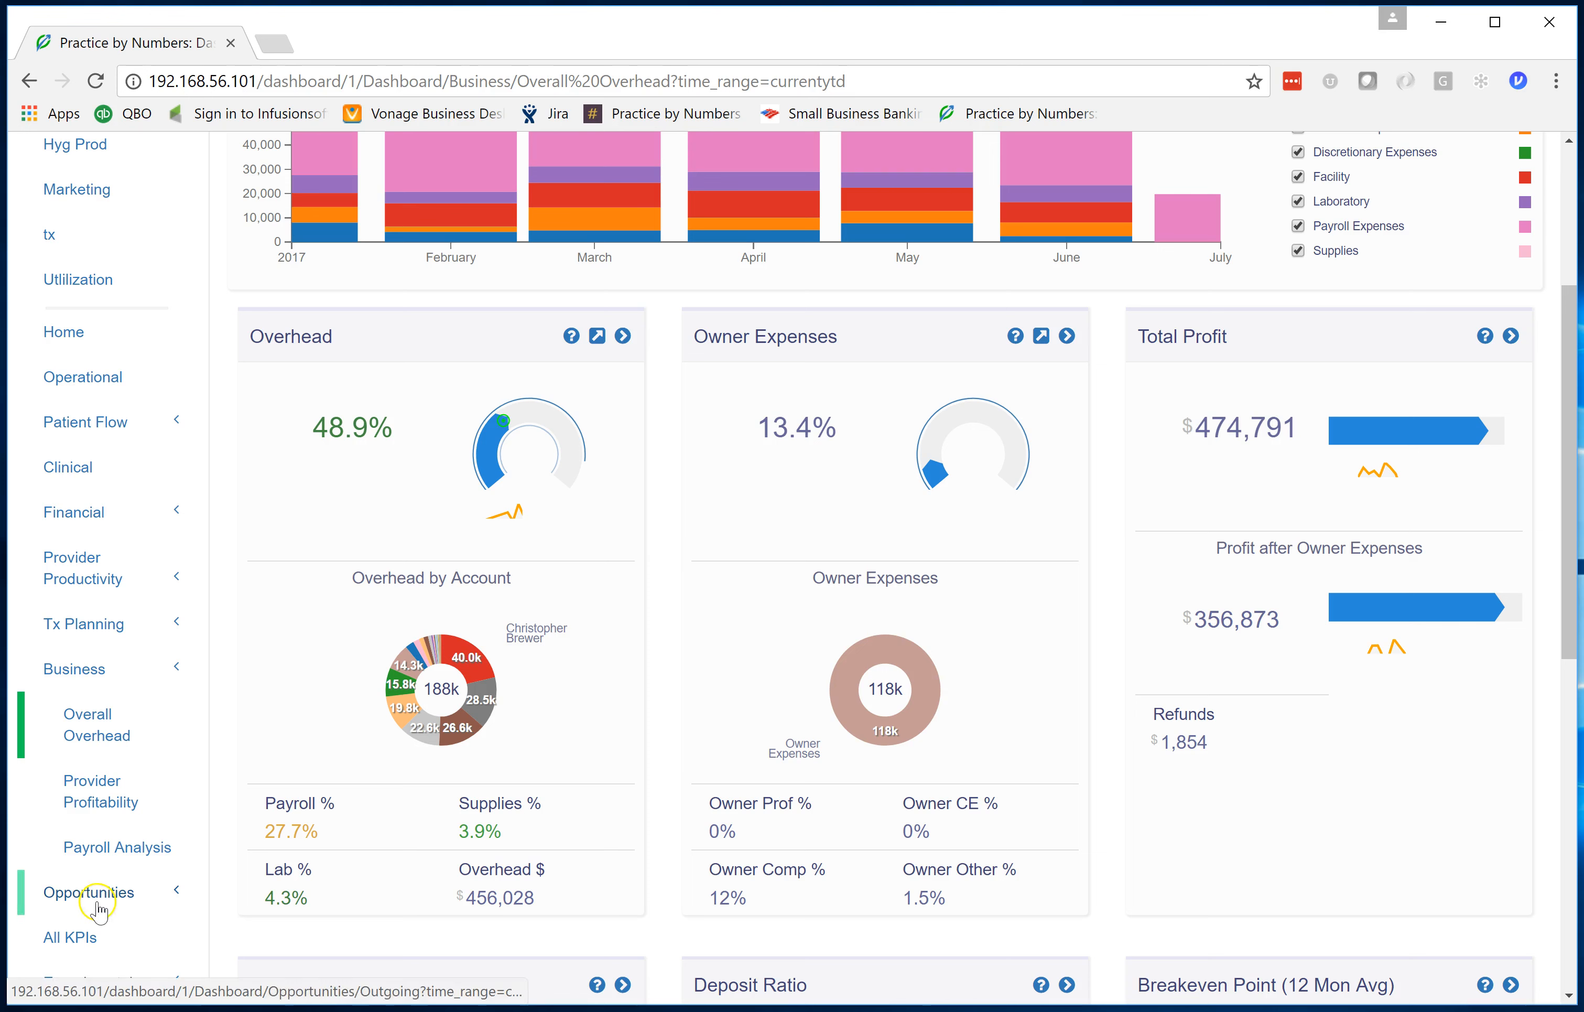
Switch from the Overall Overhead dashboard to Payroll Analysis in the Business sidebar
left_click(117, 847)
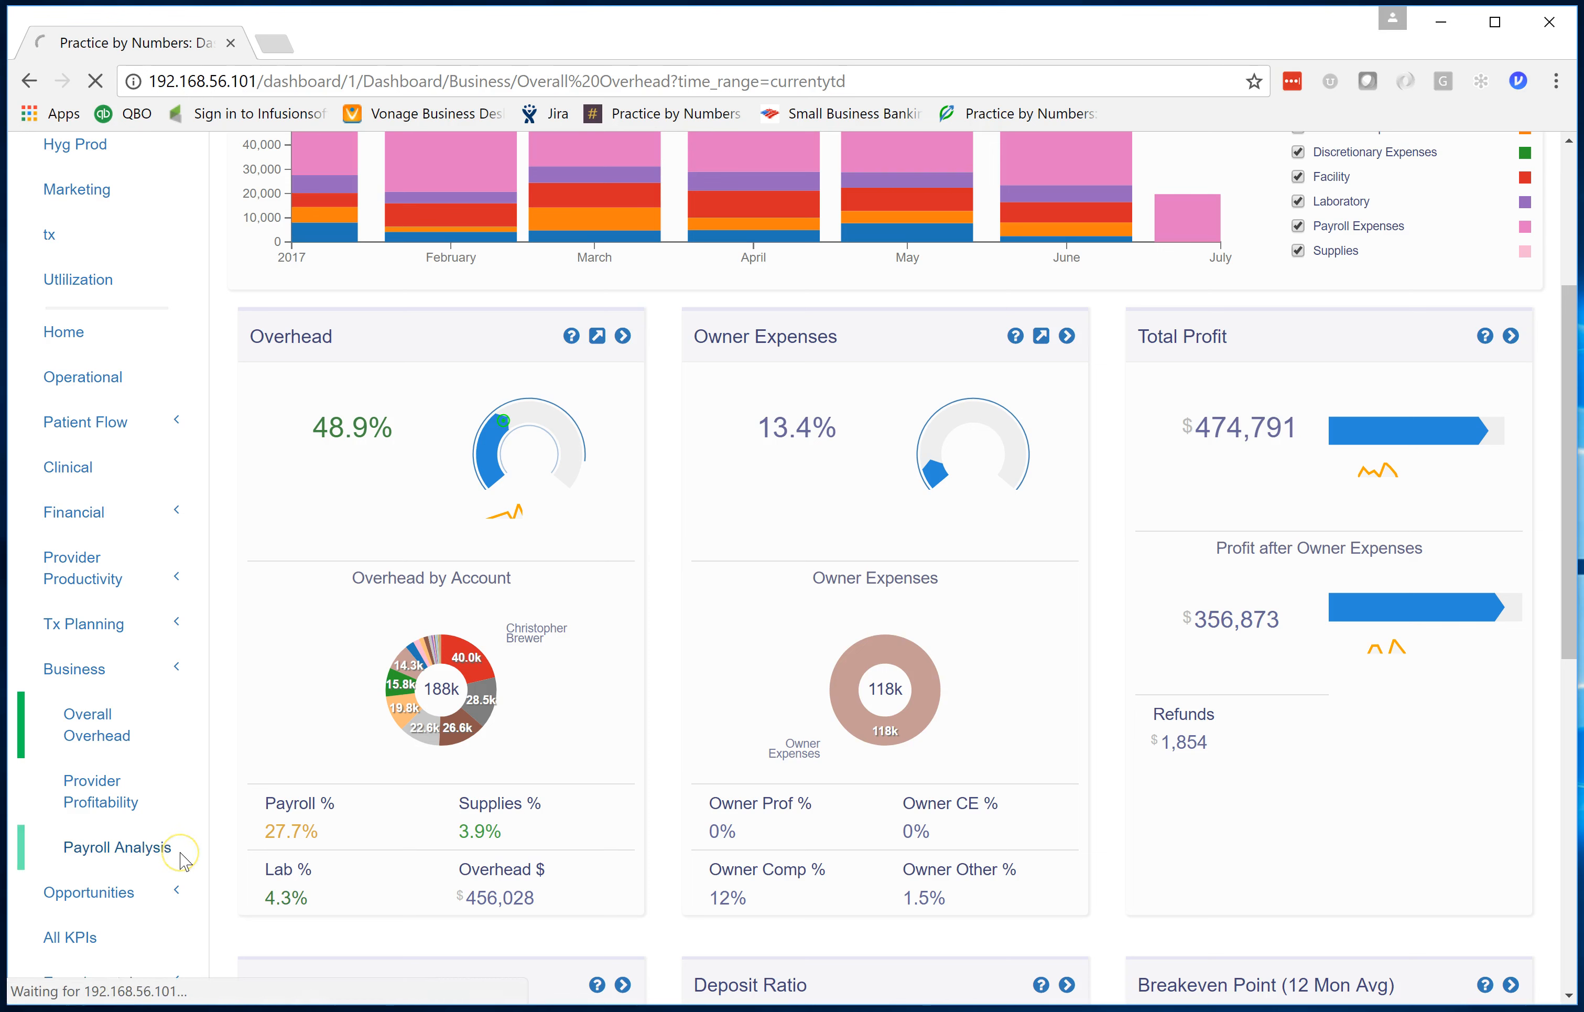
left_click(117, 847)
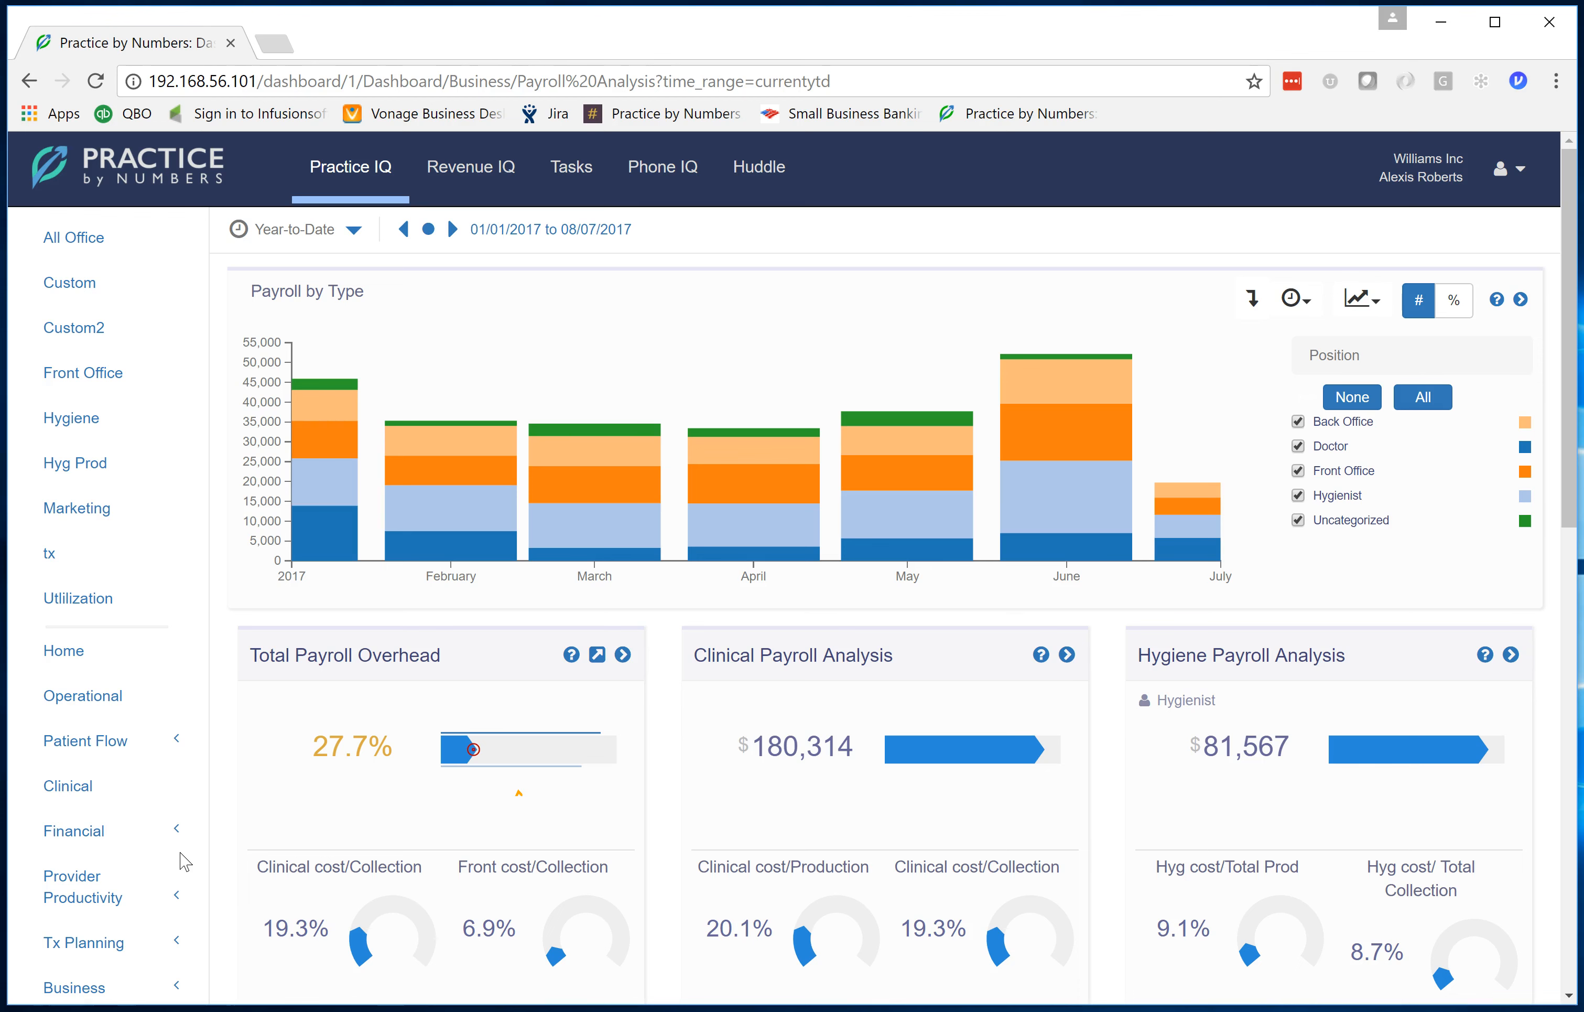
mouse_move(426, 930)
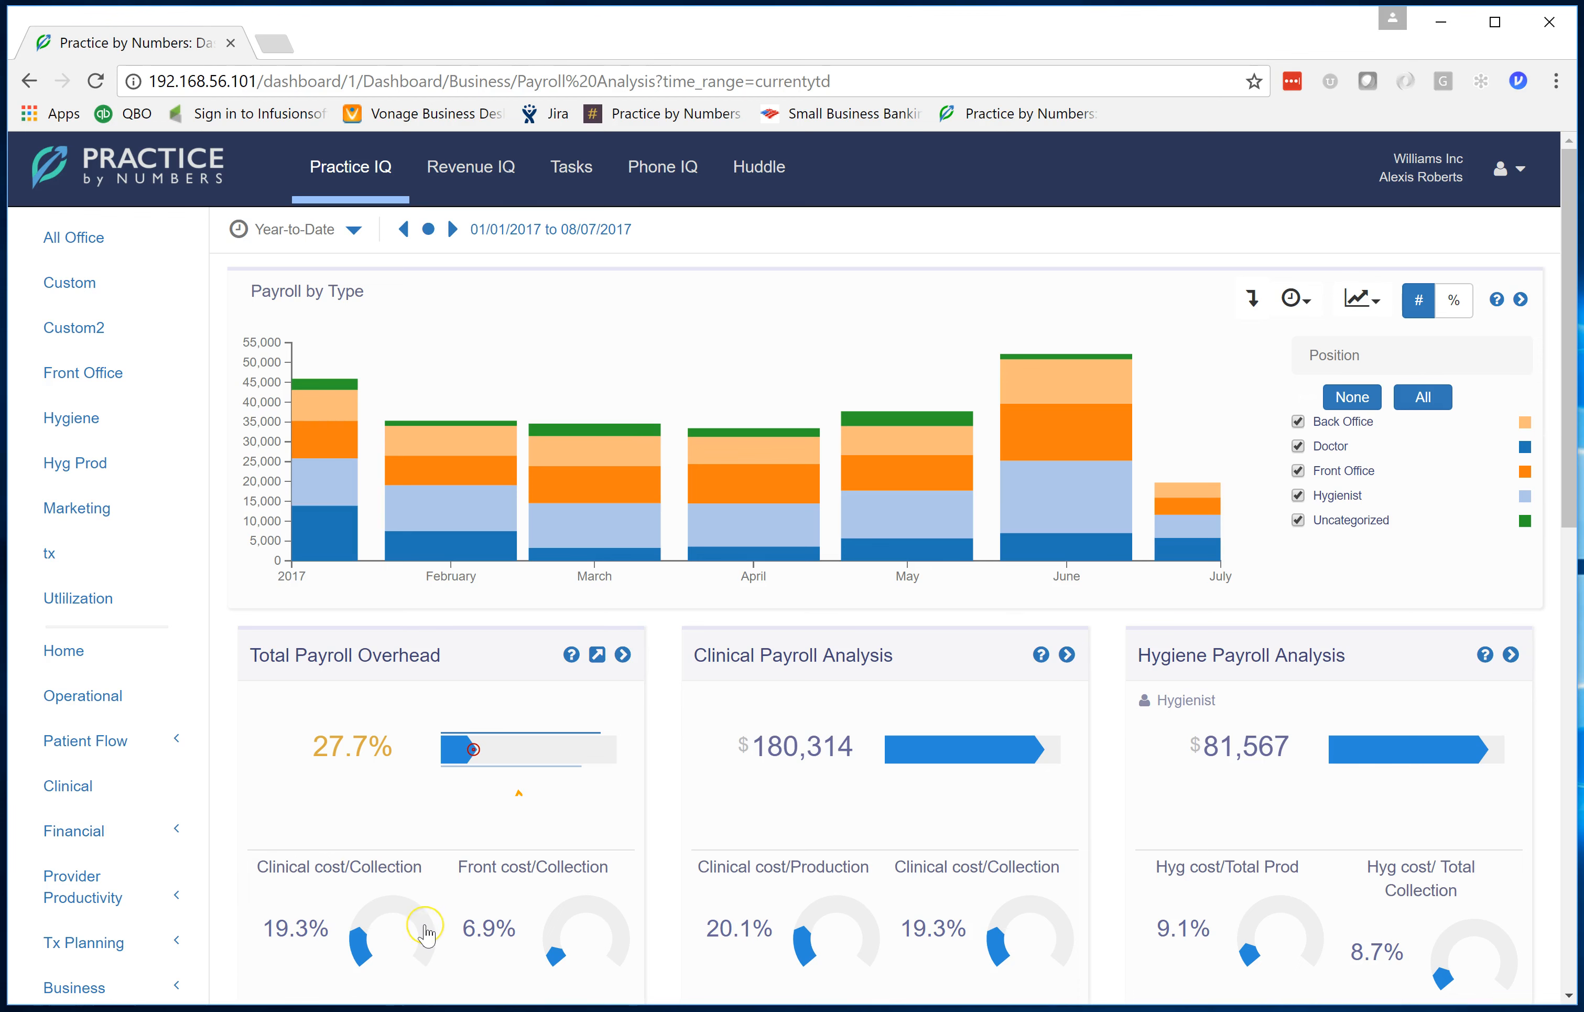
scroll("down", 3)
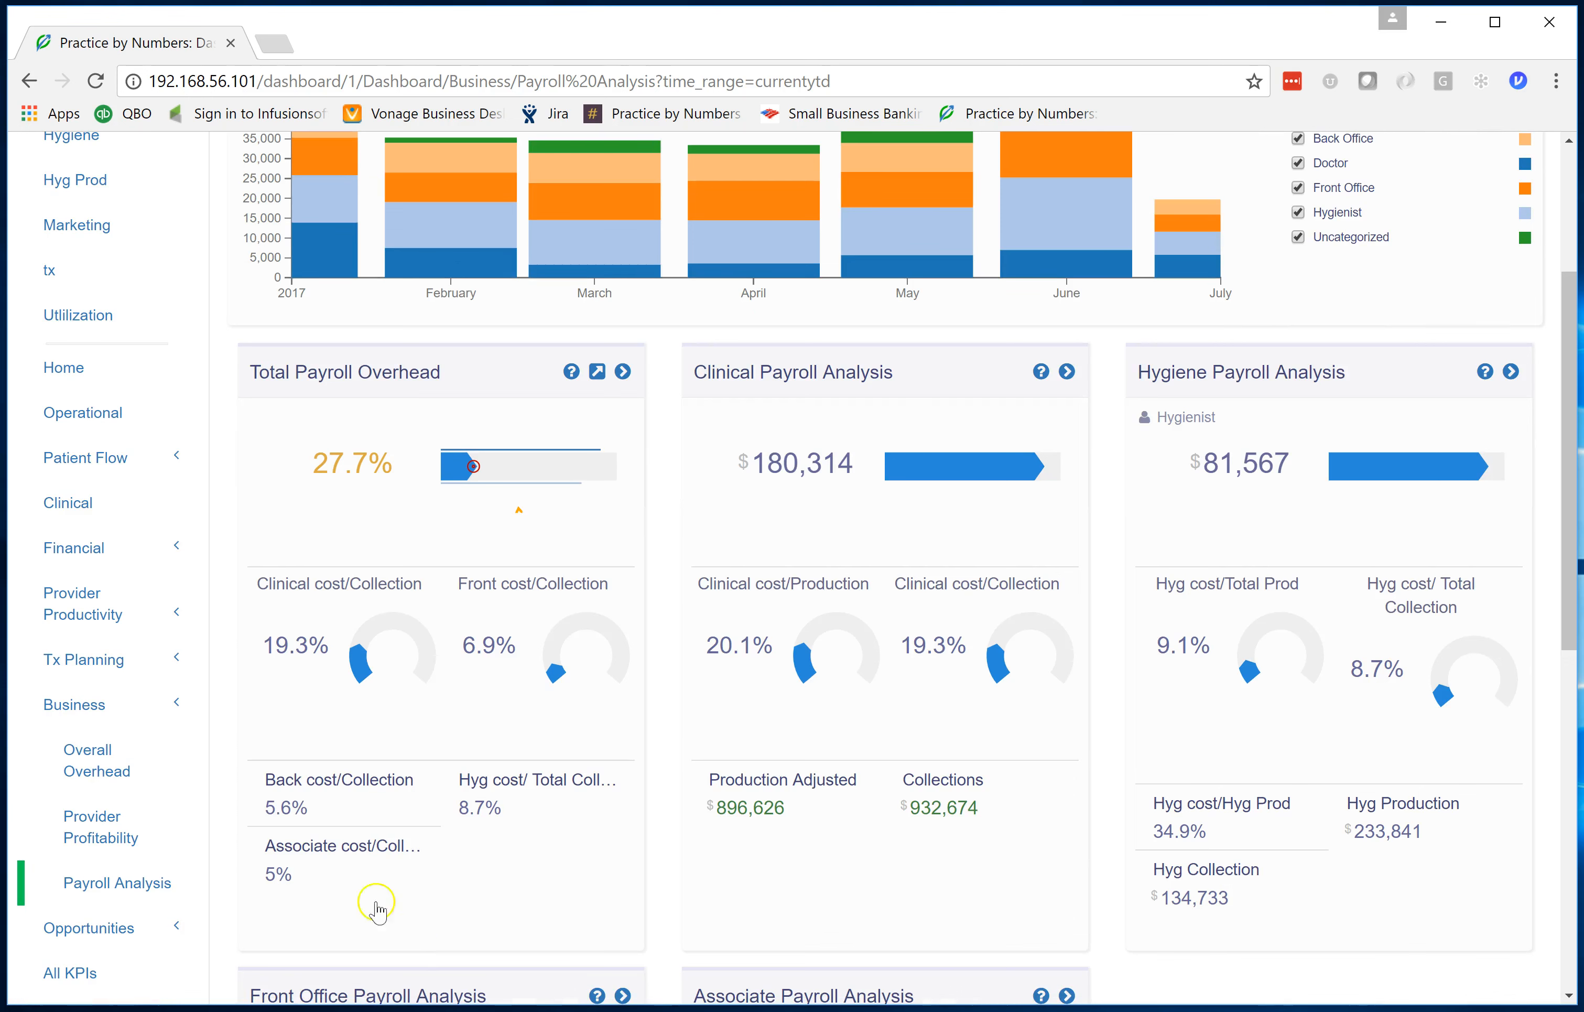
mouse_move(339, 464)
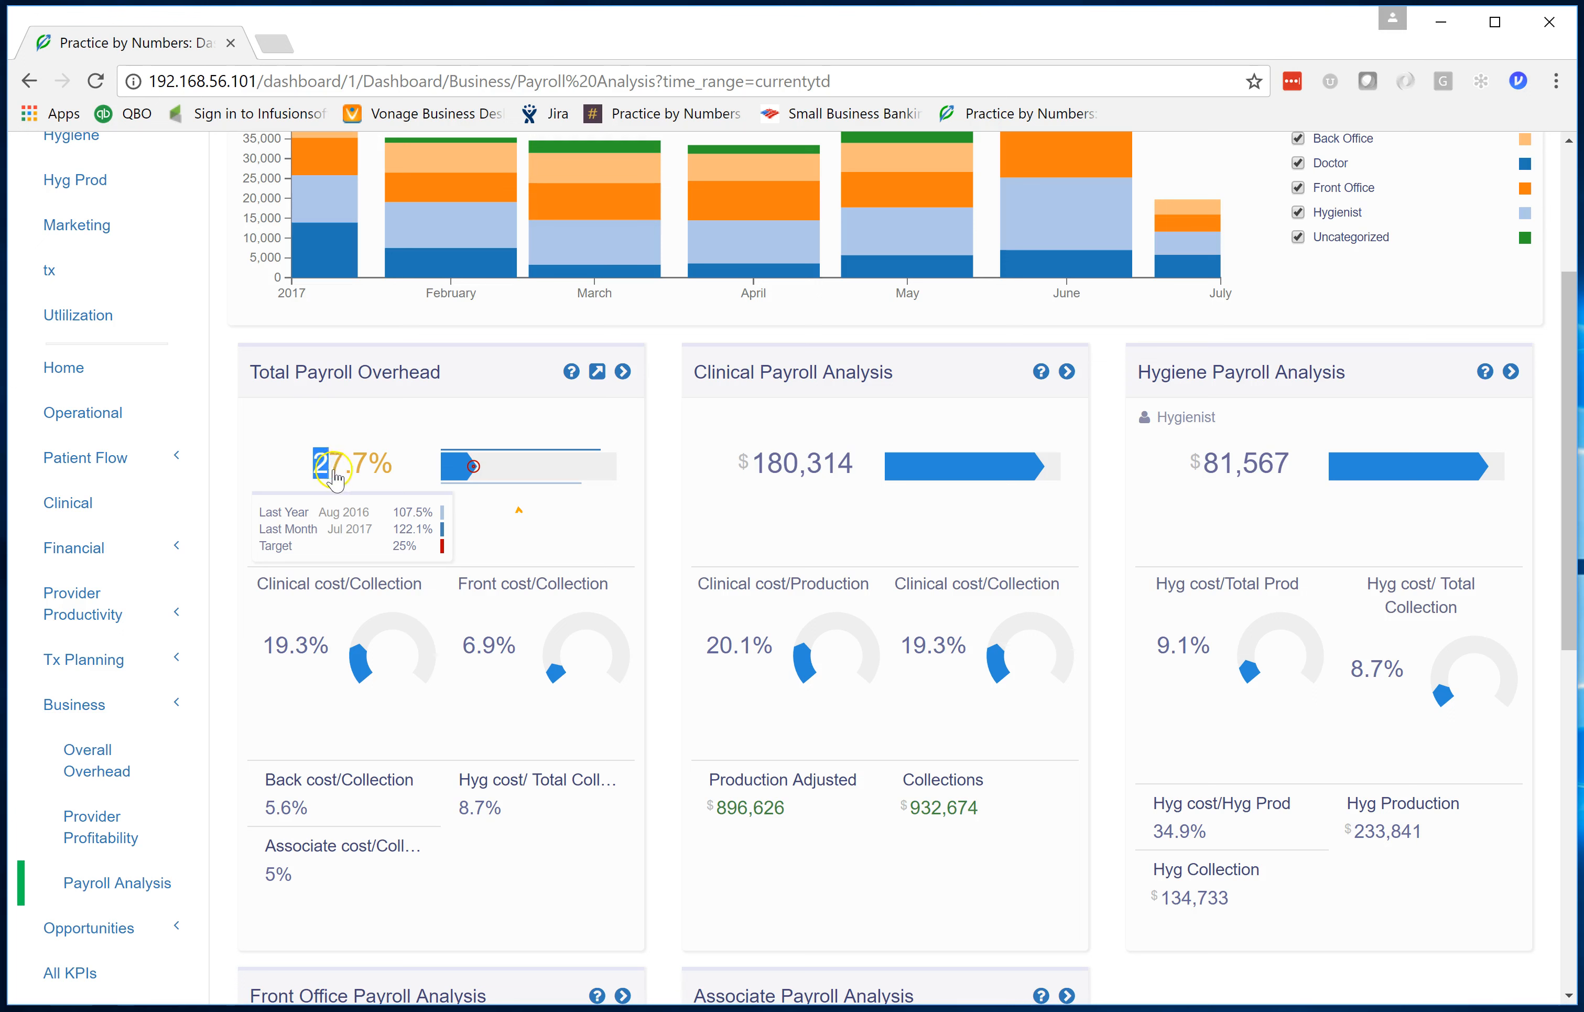
mouse_move(383, 486)
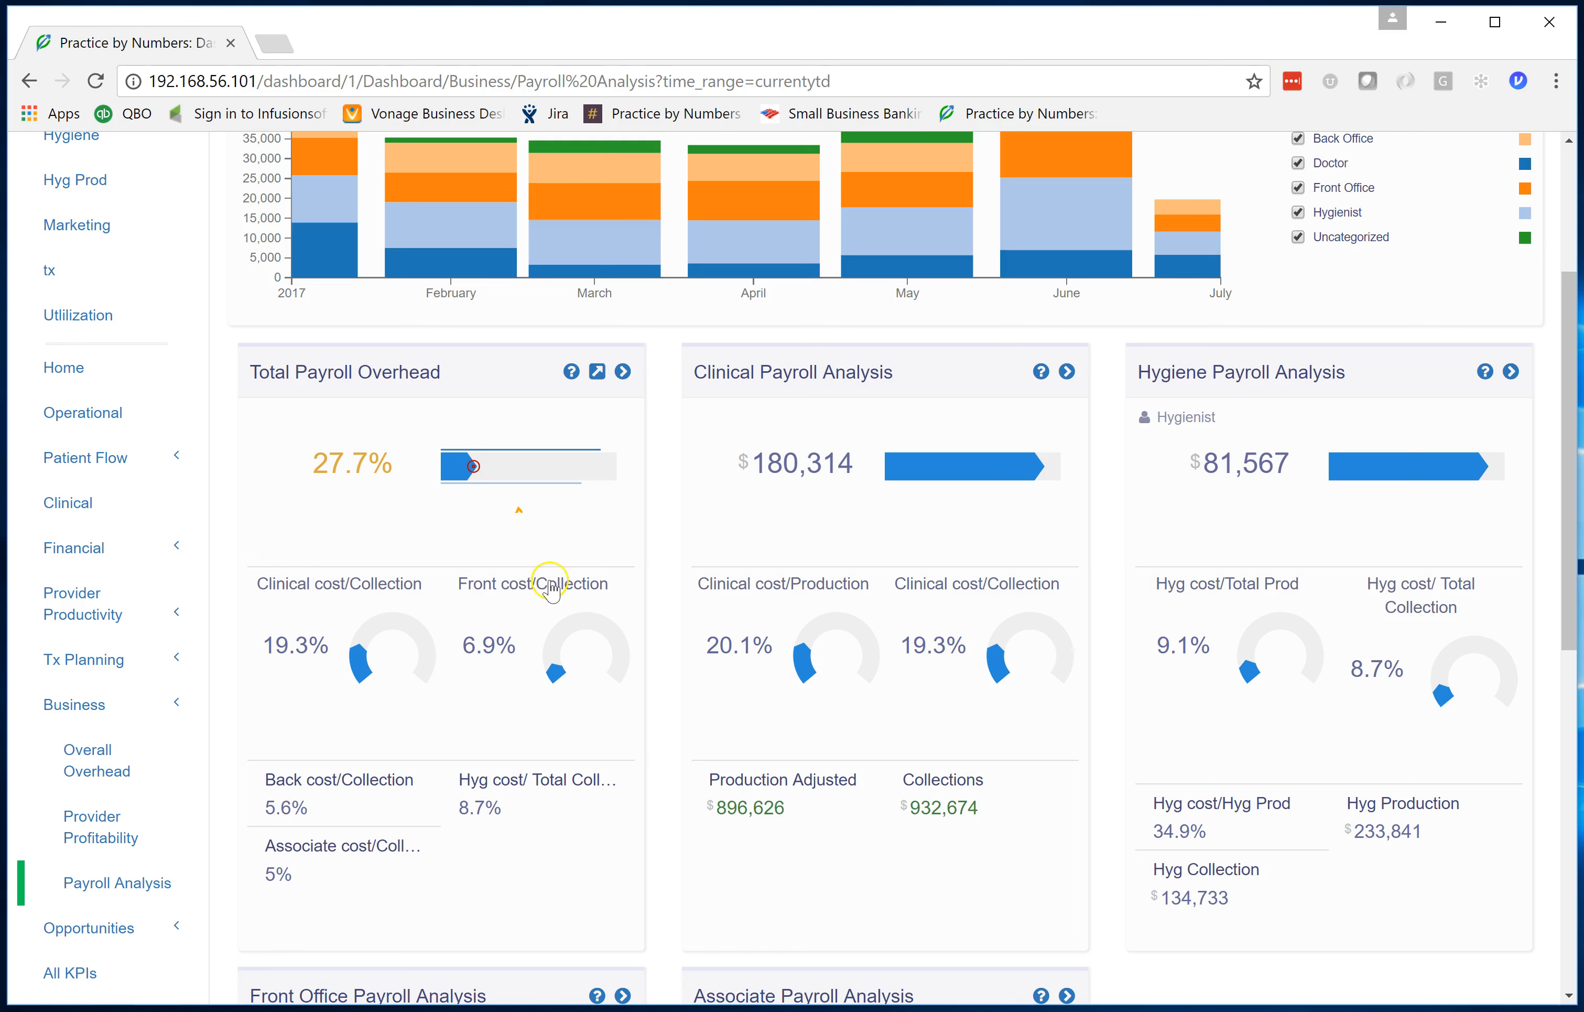
mouse_move(551, 588)
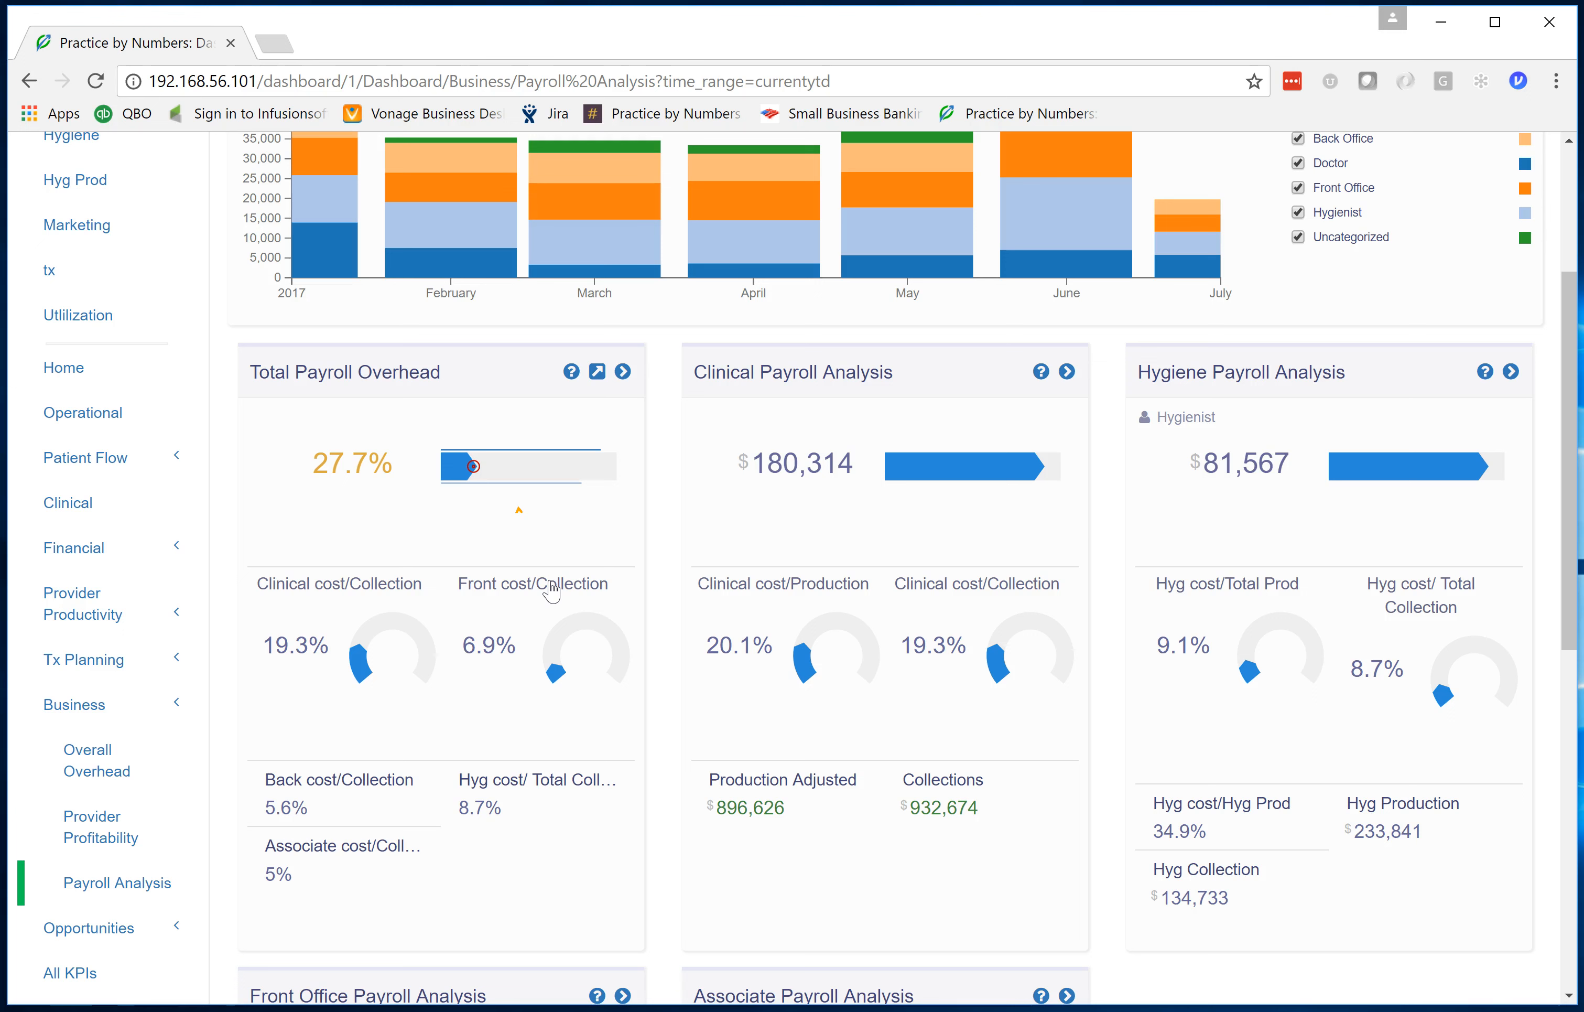
scroll("down", 3)
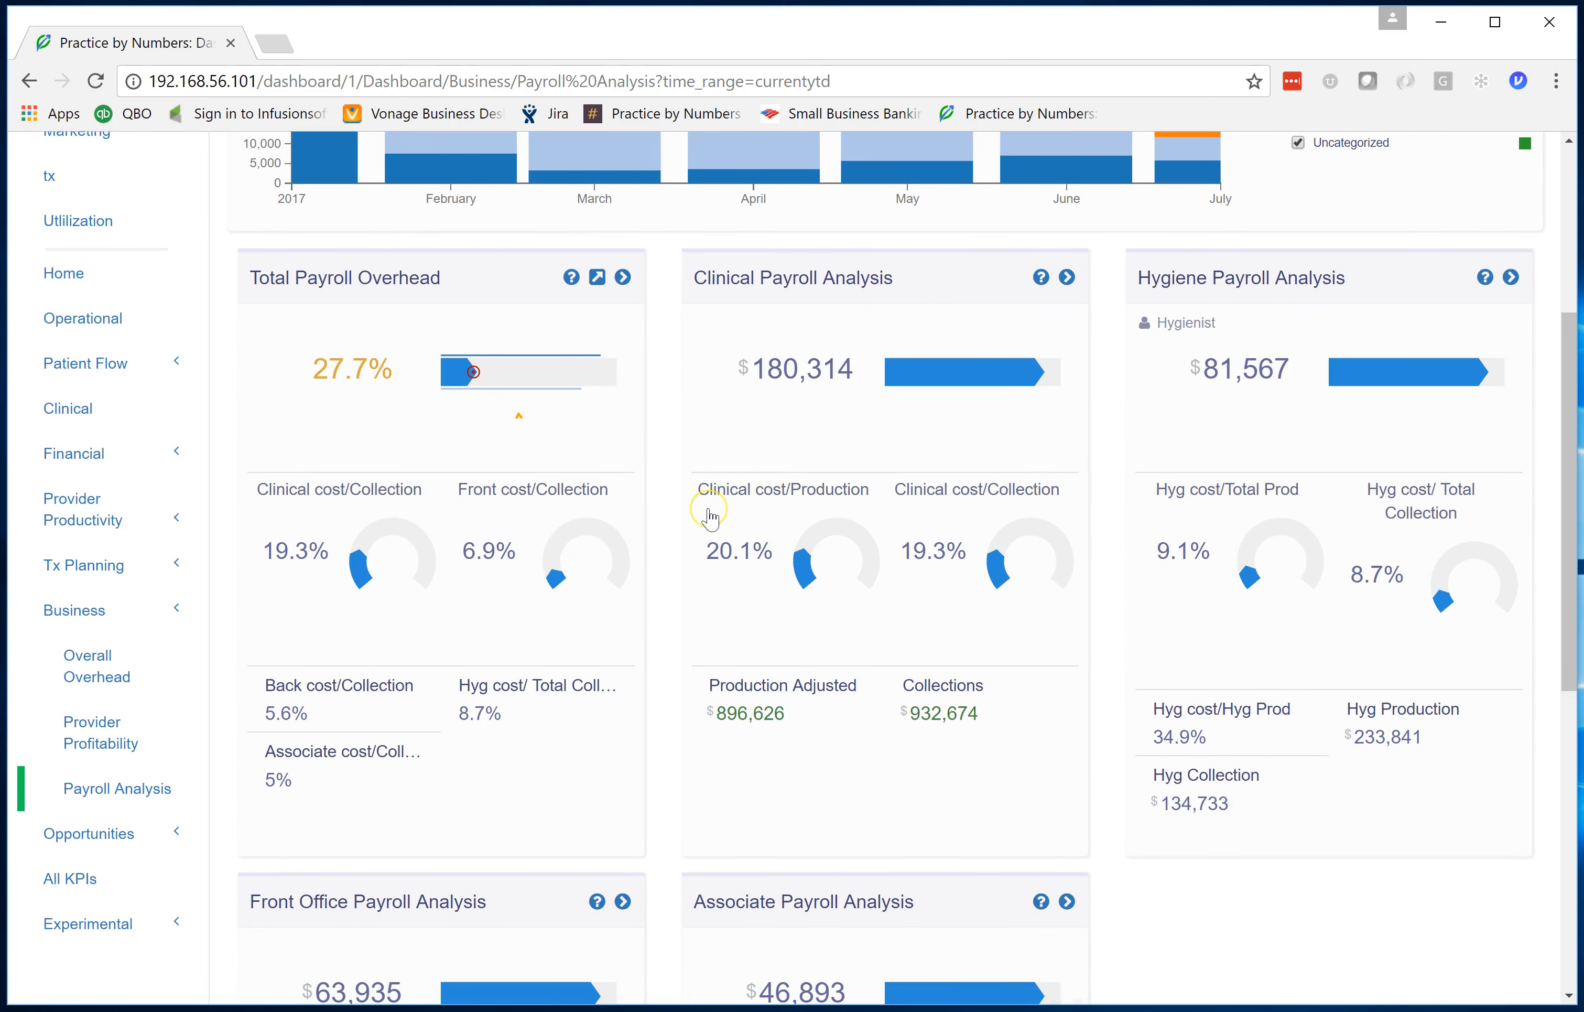
mouse_move(753, 526)
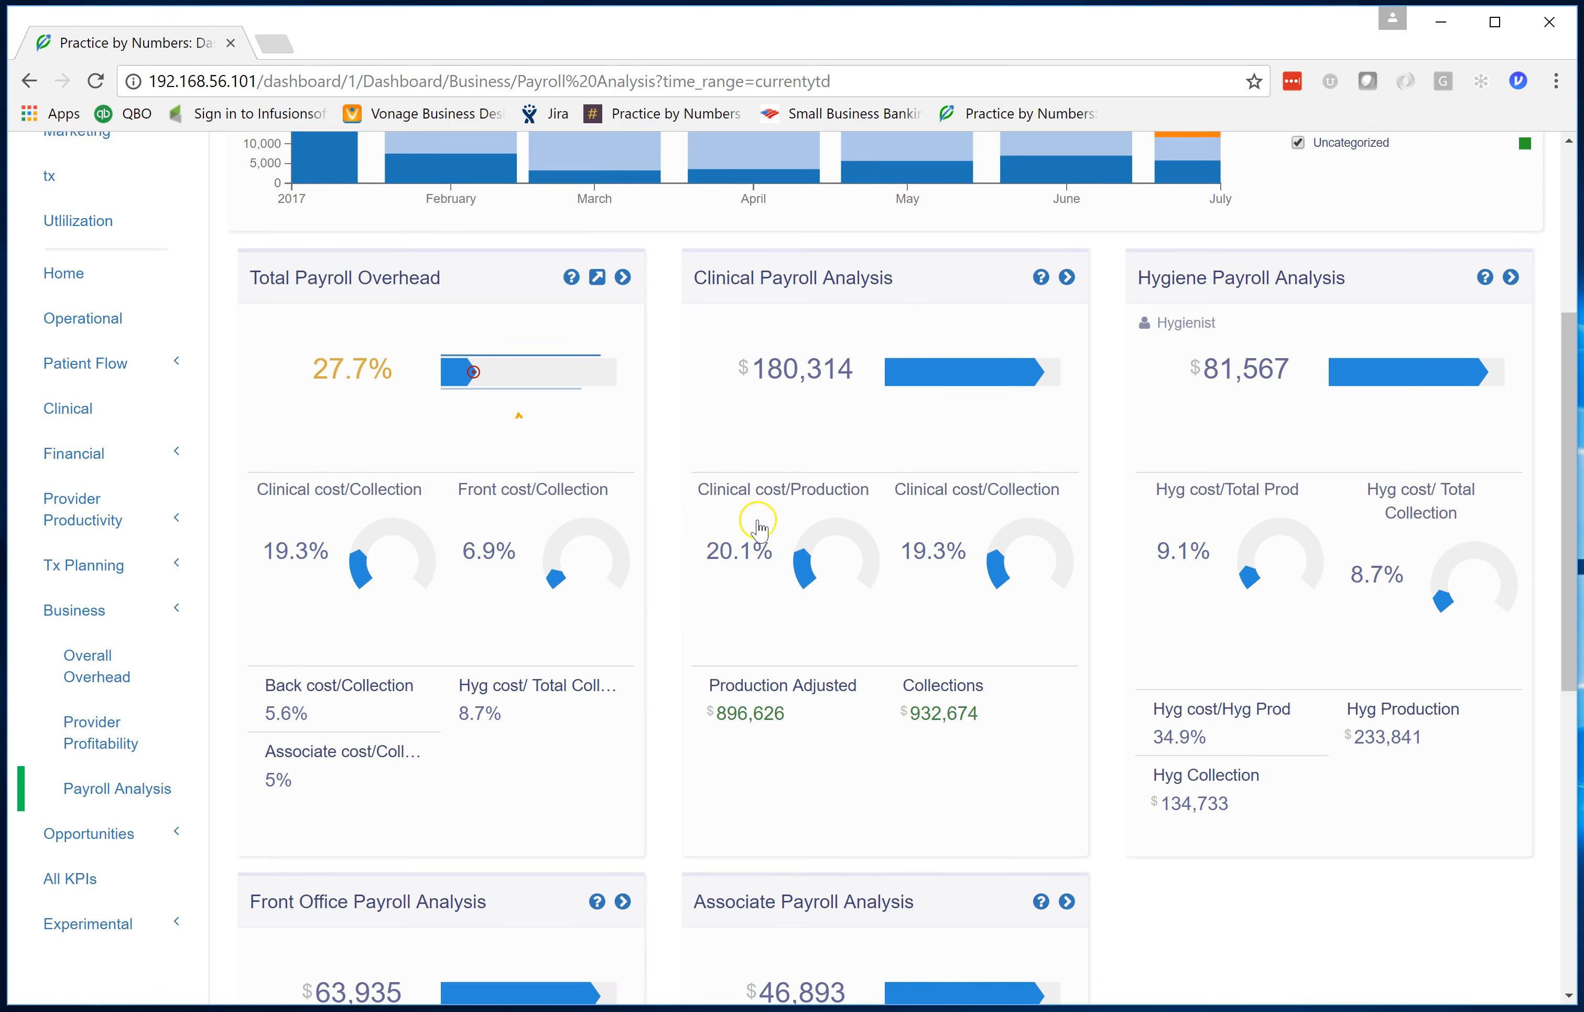
mouse_move(1187, 454)
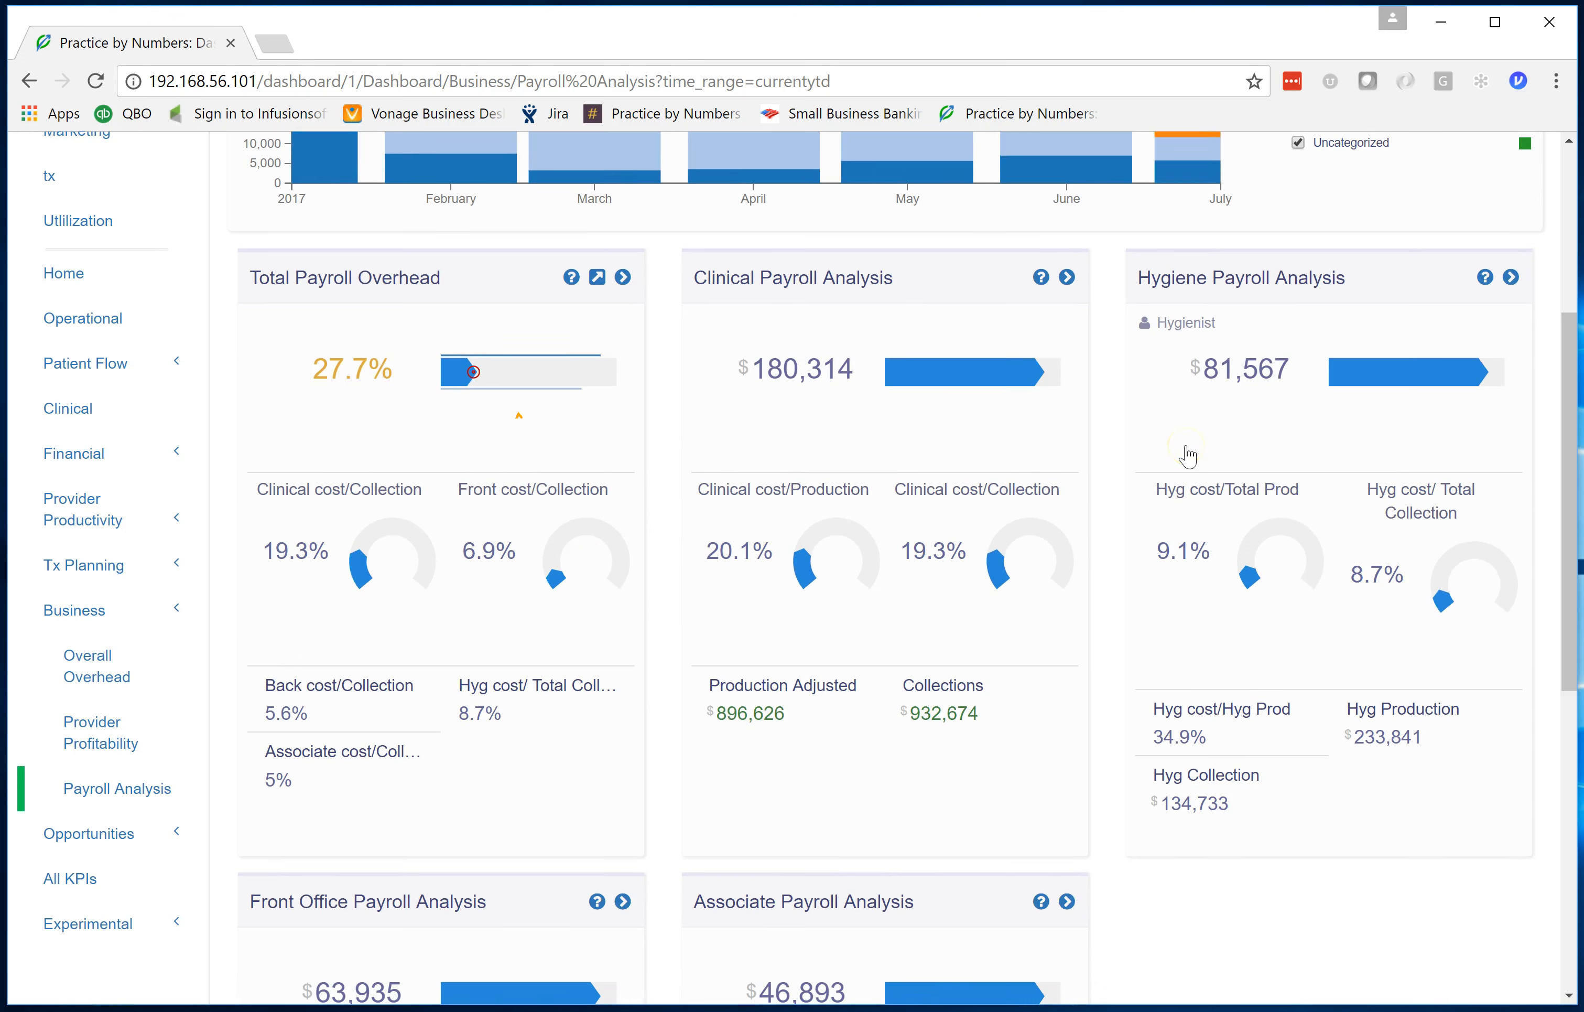
scroll("down", 3)
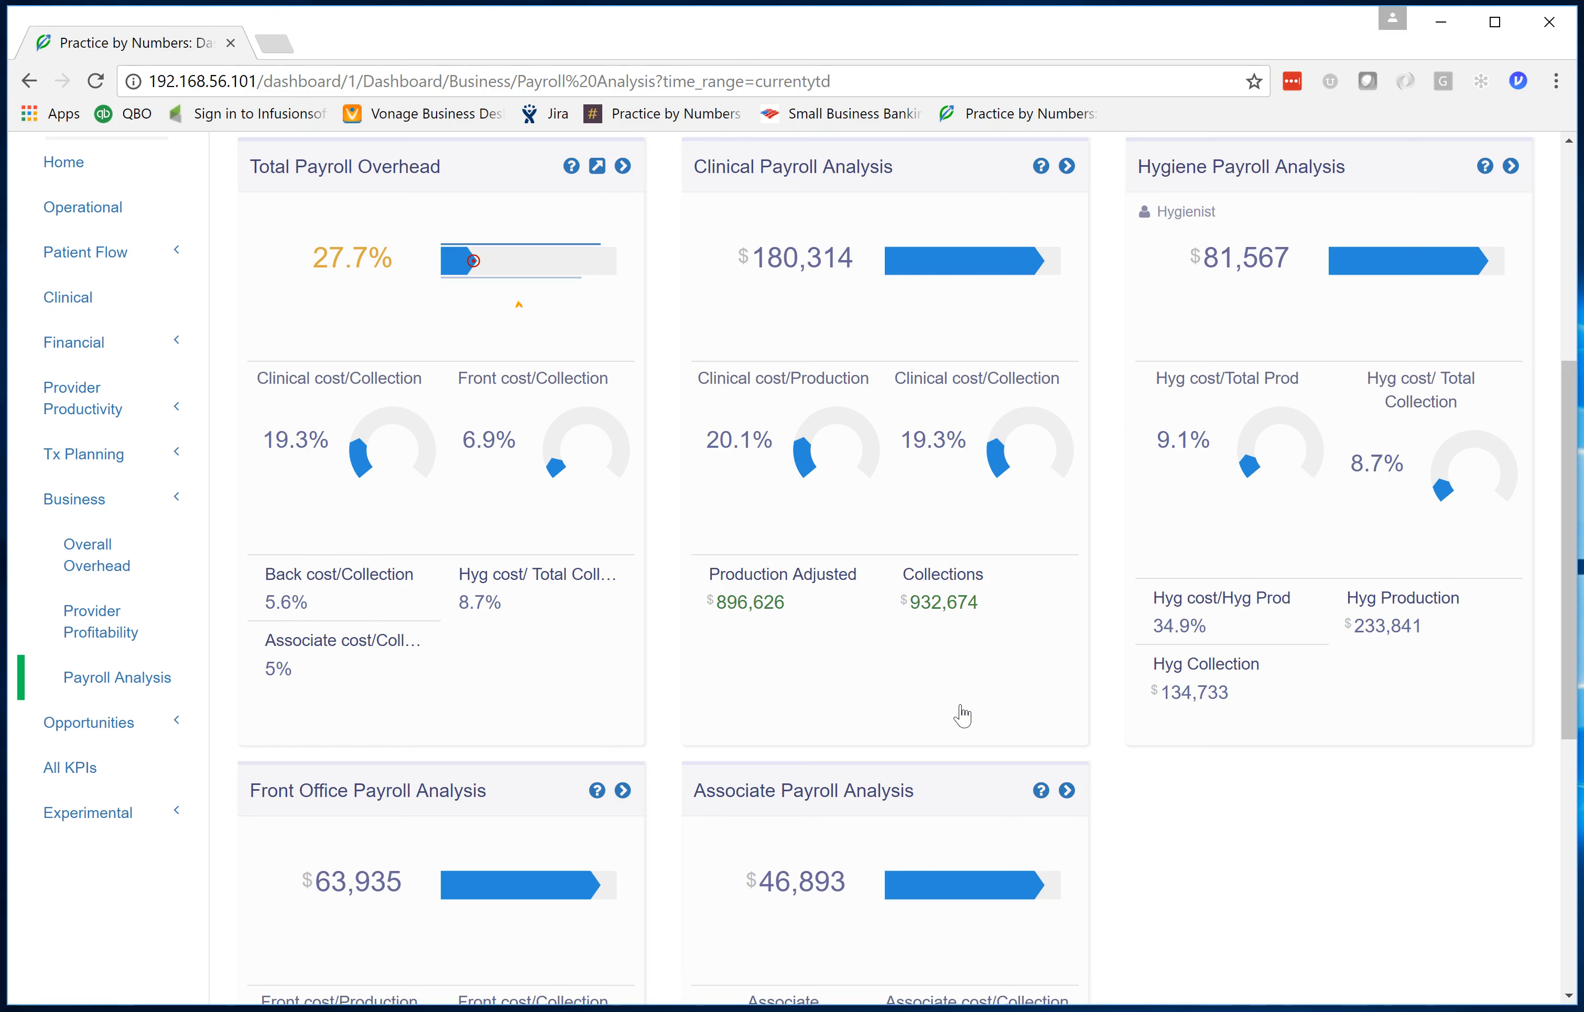
scroll("up", 3)
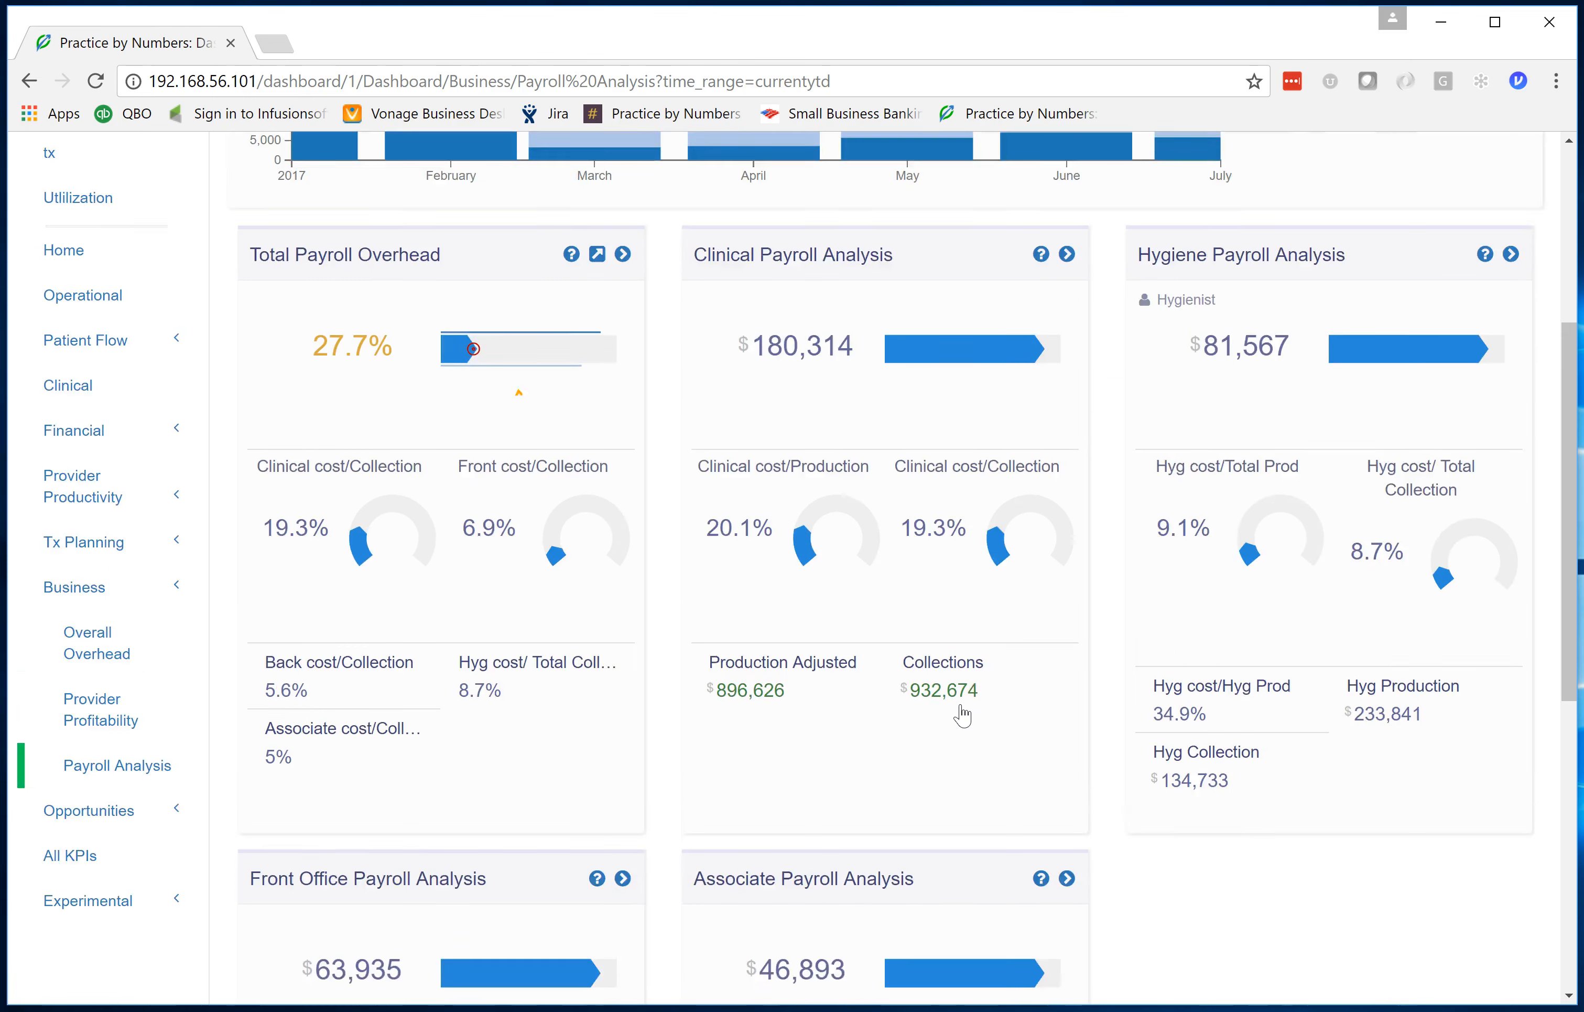
scroll("up", 3)
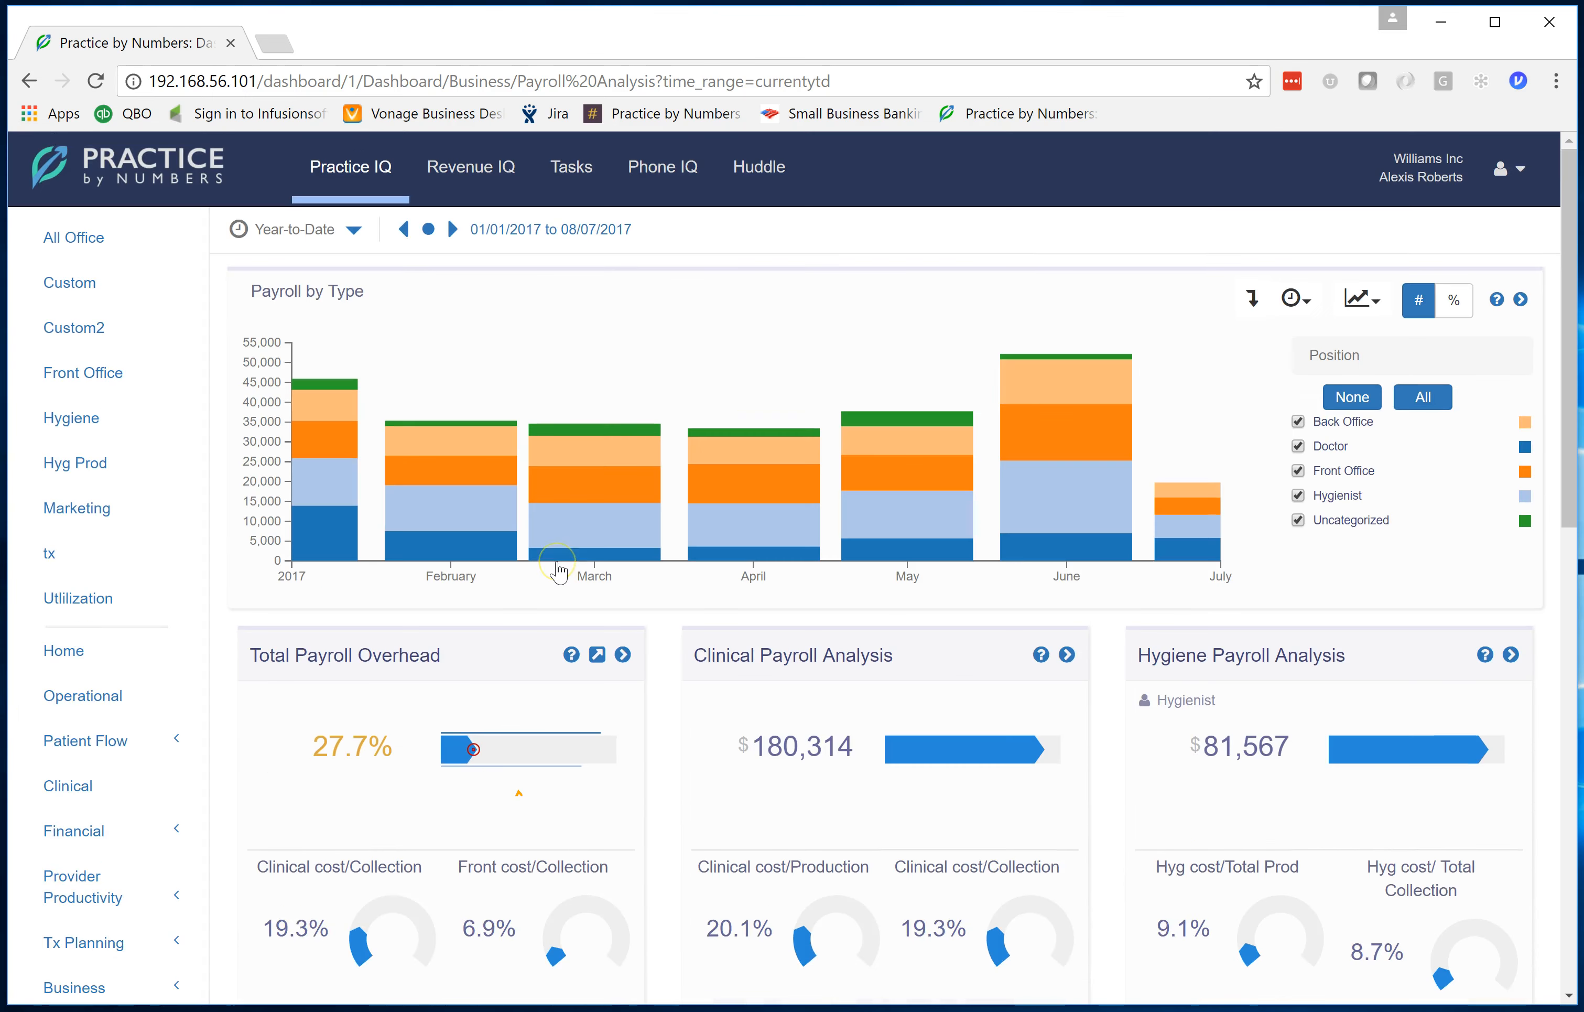
mouse_move(482, 347)
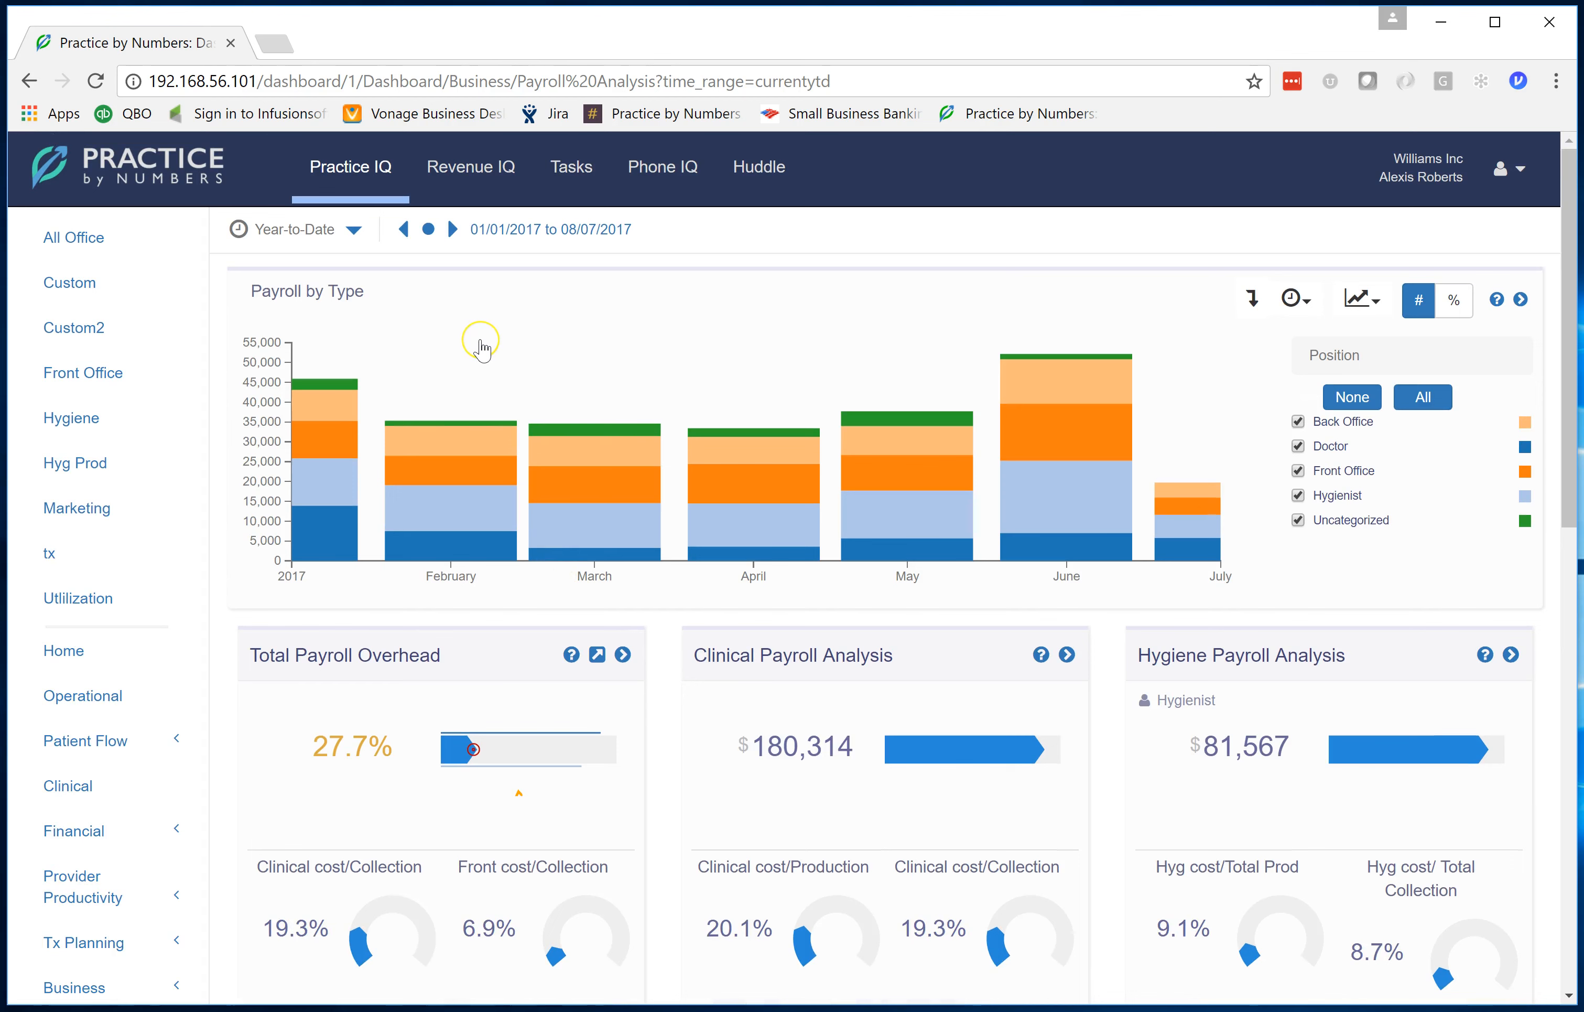
mouse_move(483, 349)
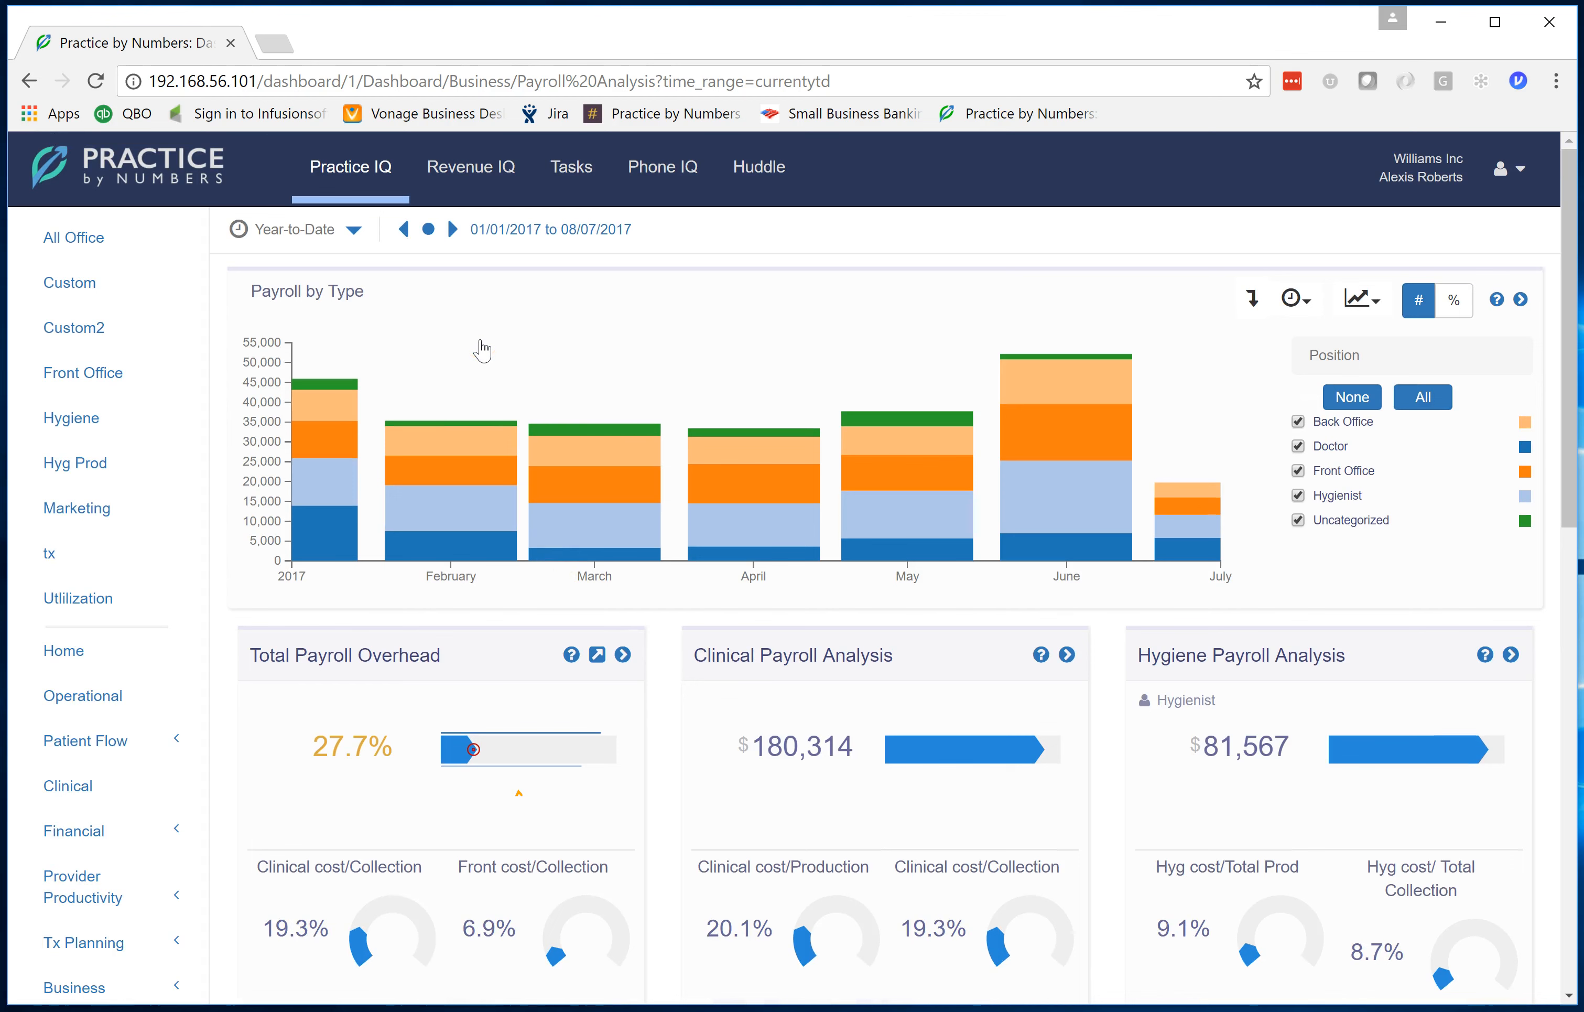
scroll("down", 3)
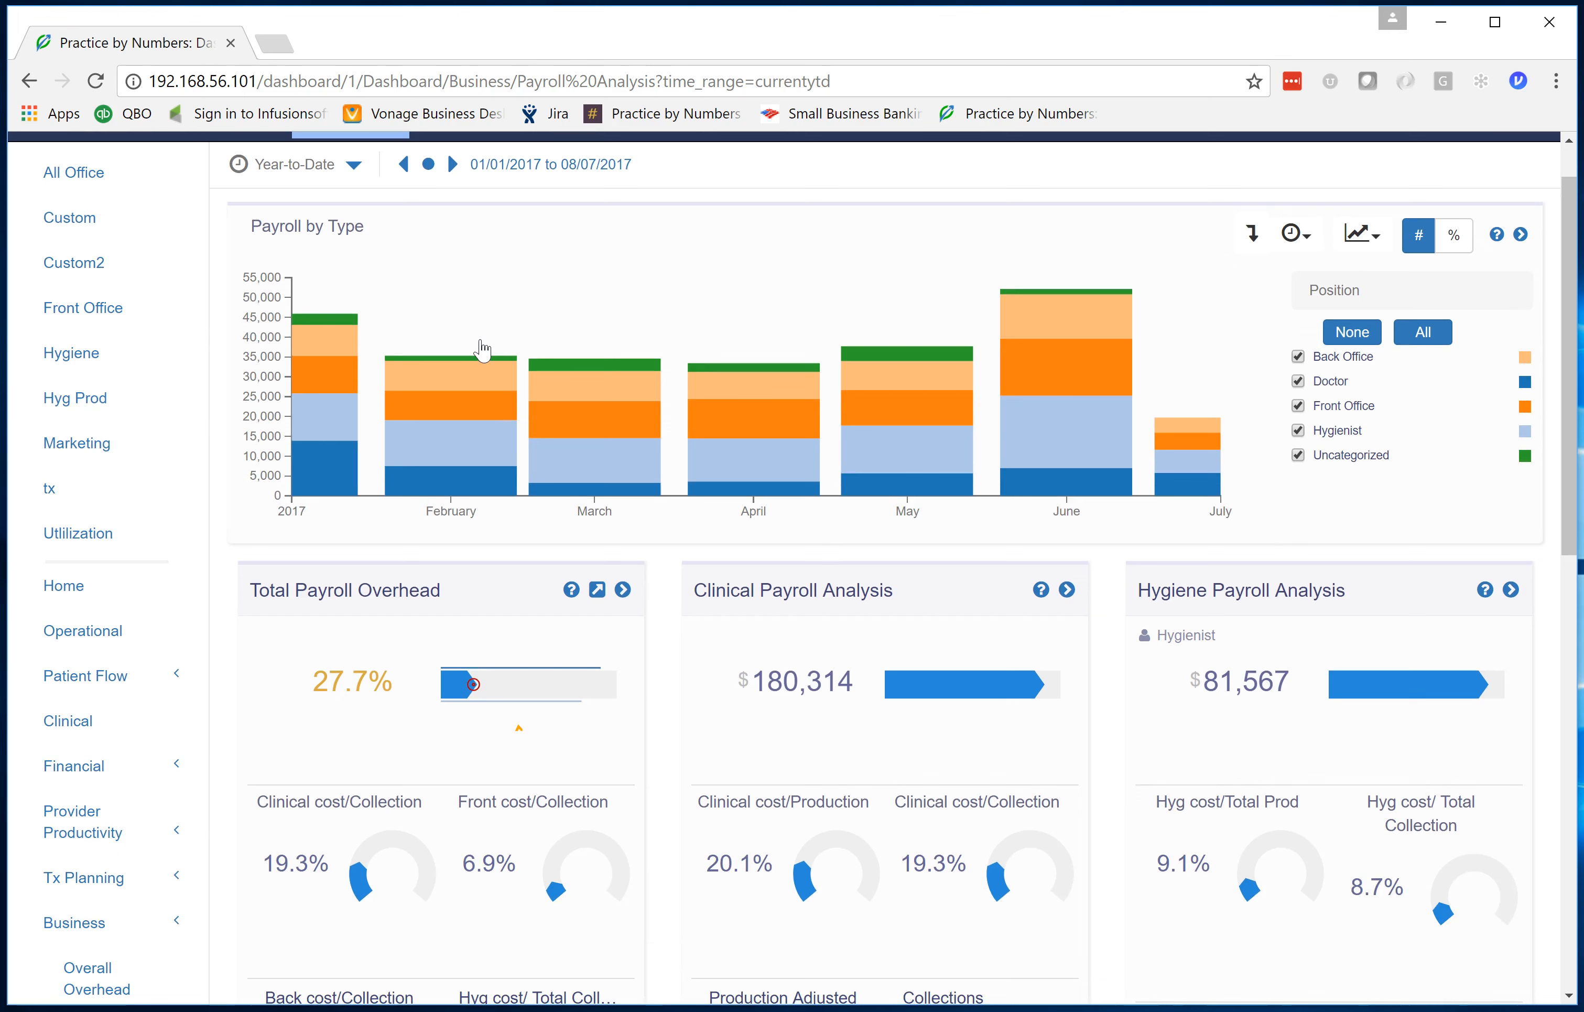
mouse_move(476, 845)
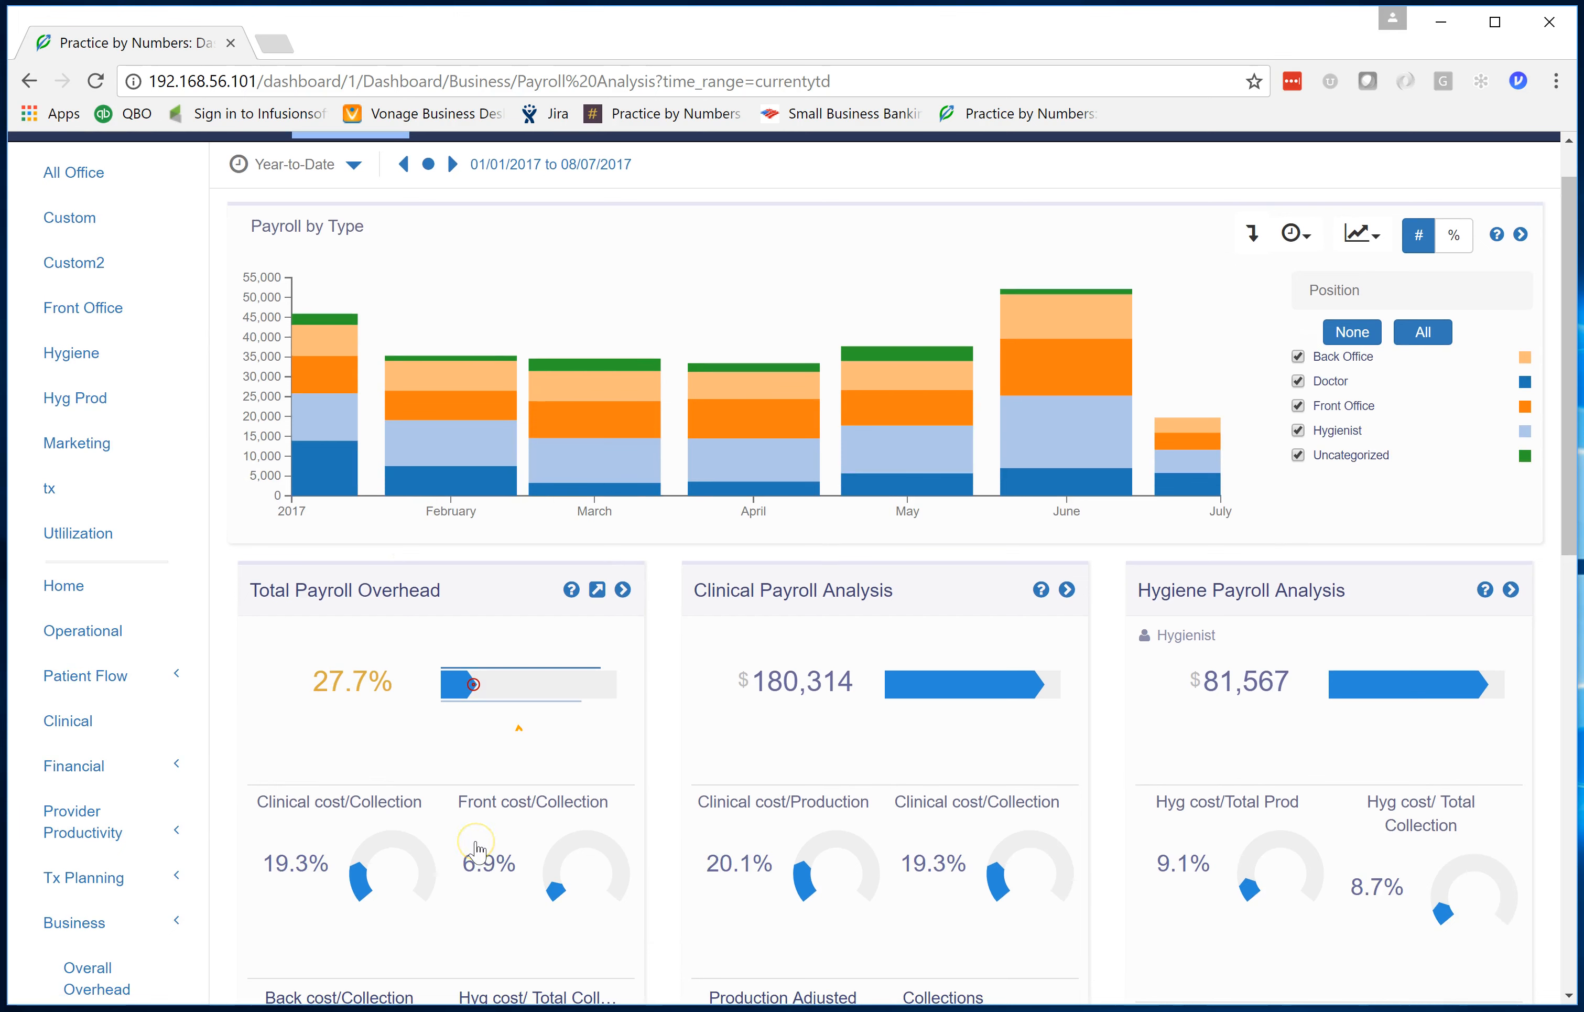
mouse_move(432, 223)
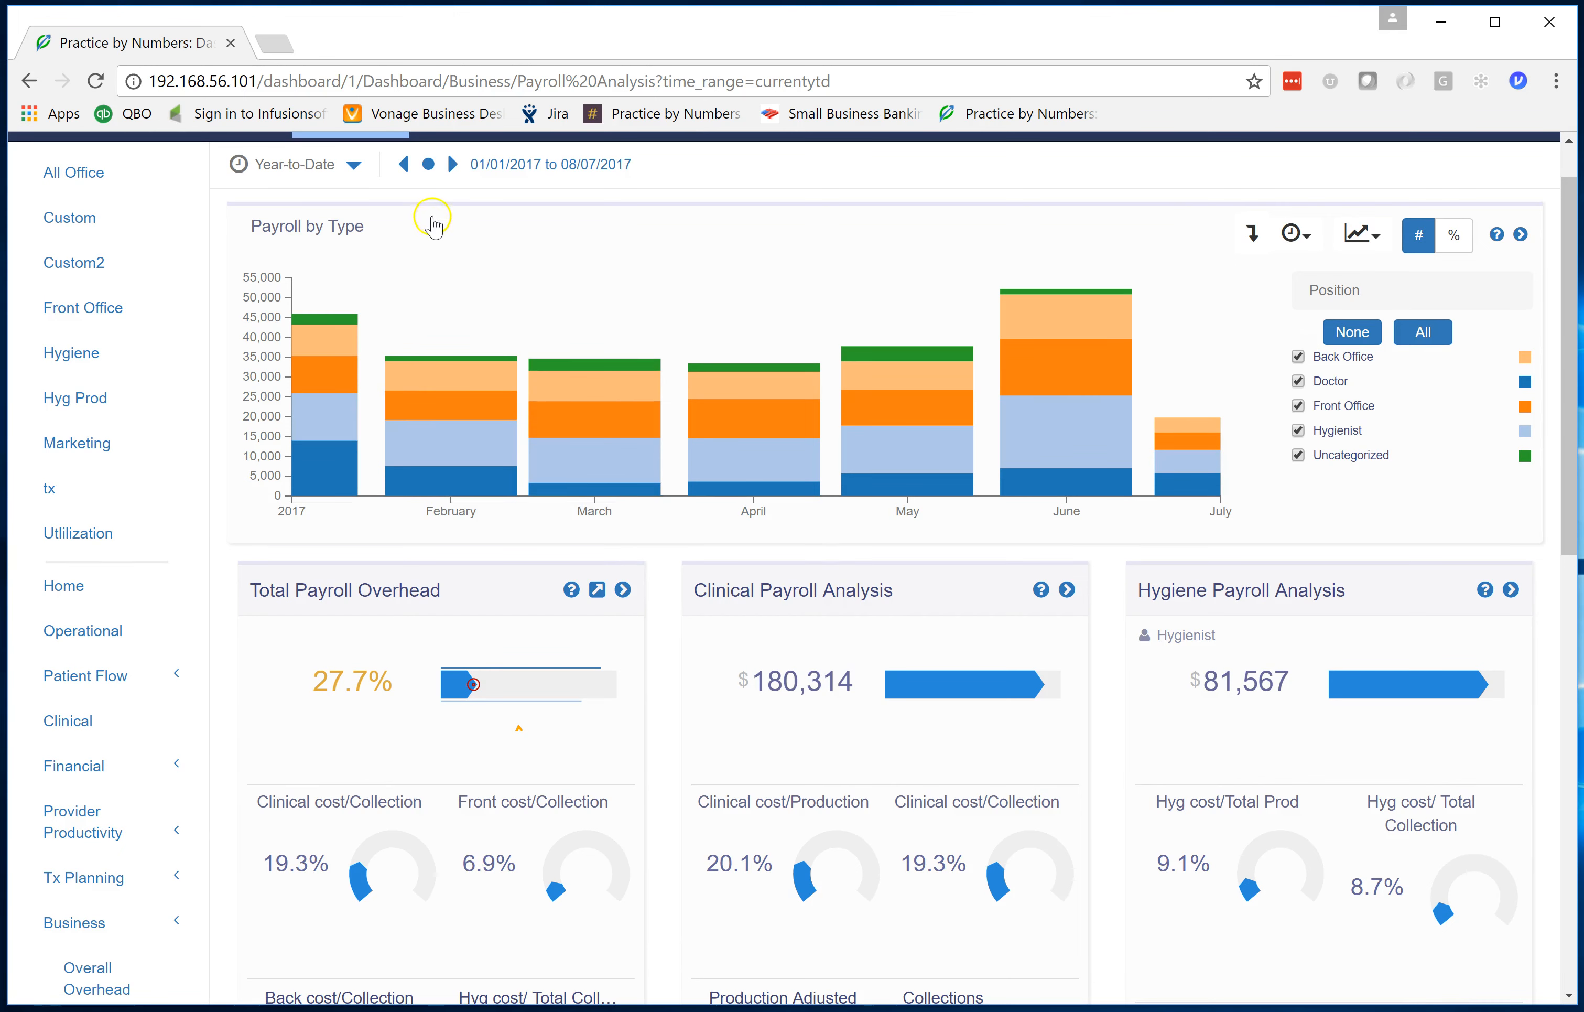
Step the date range back to the prior year-to-date period, 01/01/2016 to 08/07/2016
left_click(402, 164)
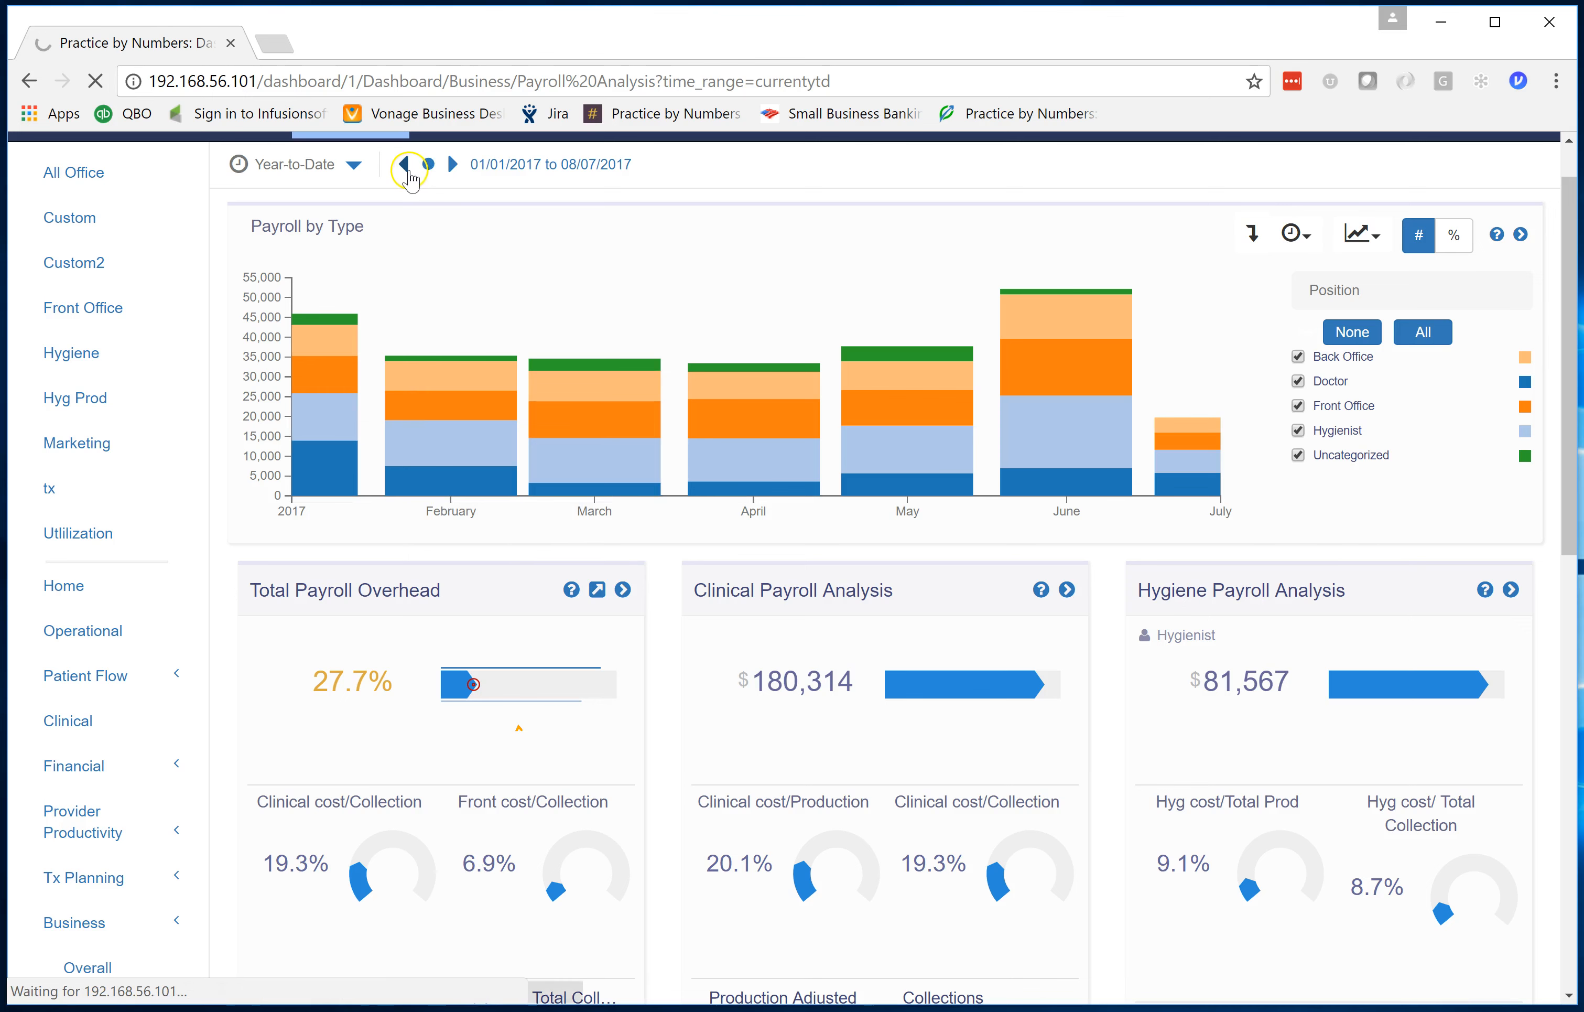
left_click(403, 163)
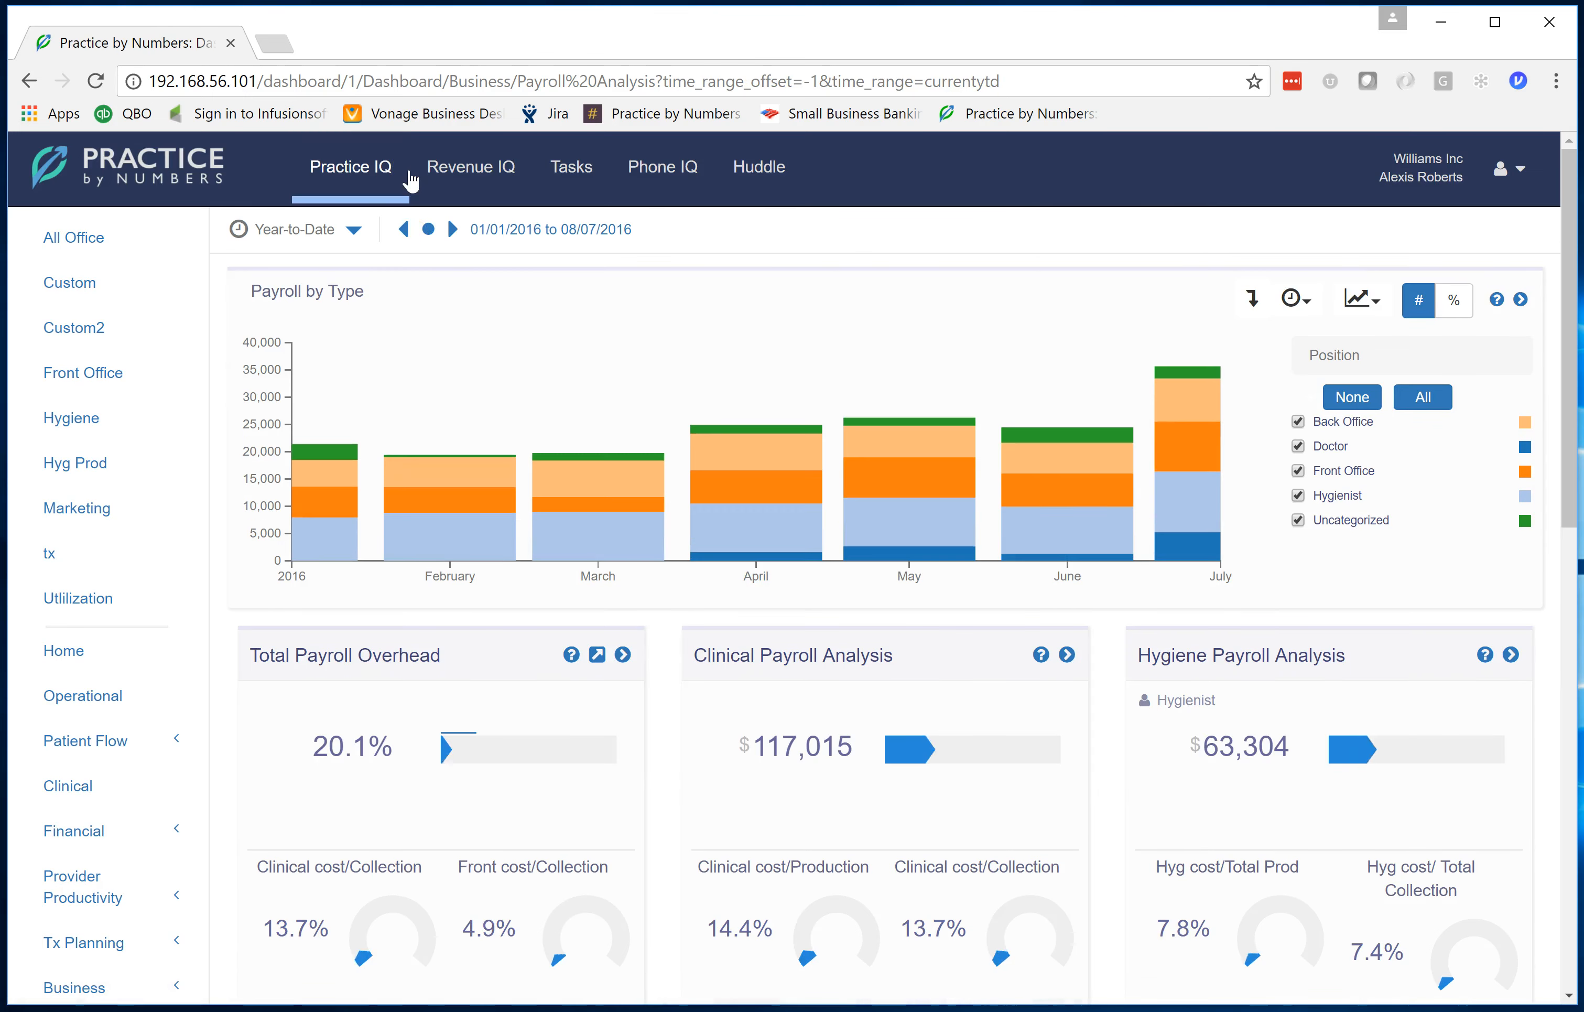
scroll("down", 3)
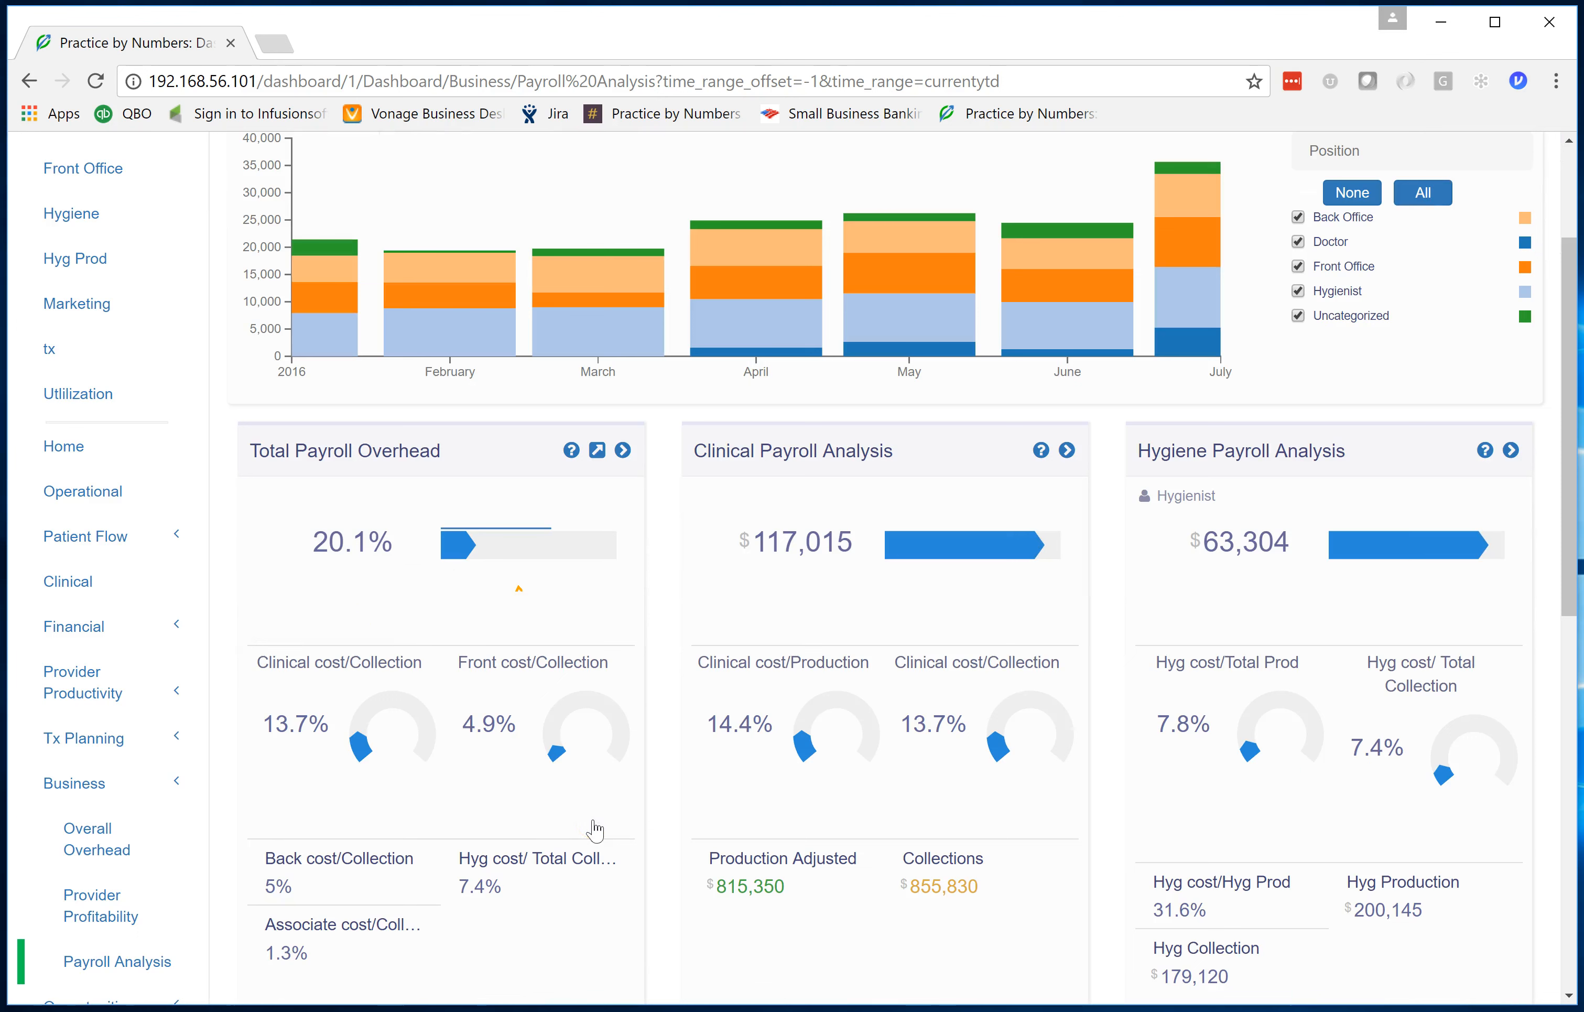
mouse_move(374, 569)
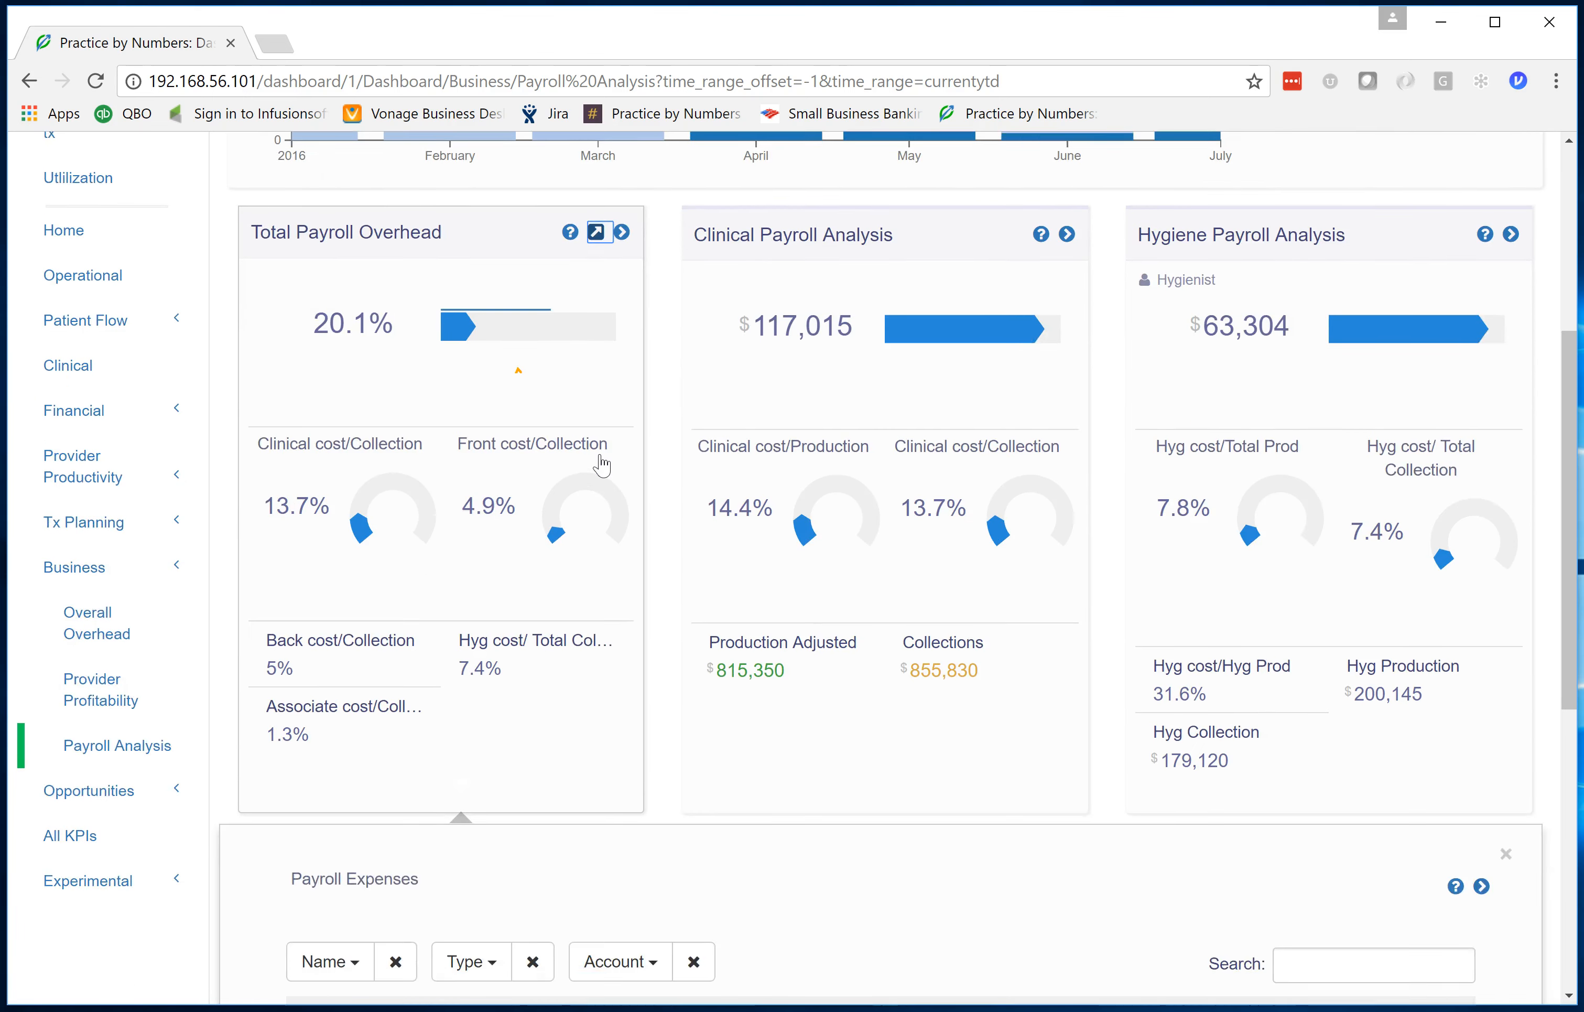
scroll("down", 3)
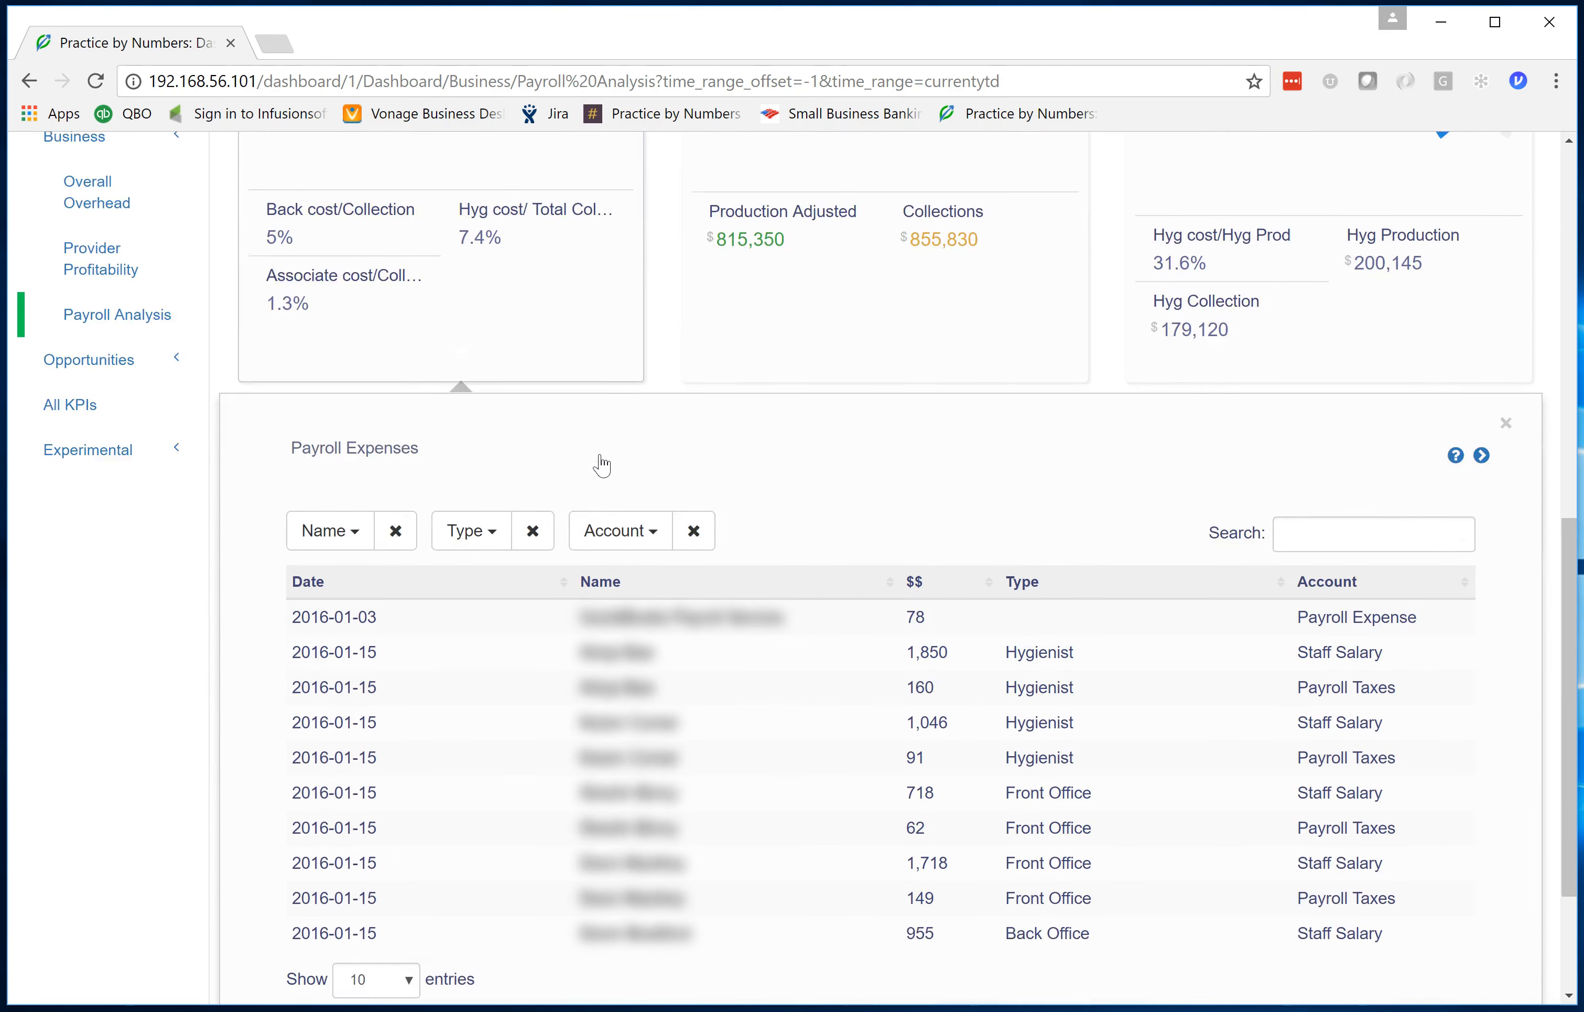
scroll("down", 3)
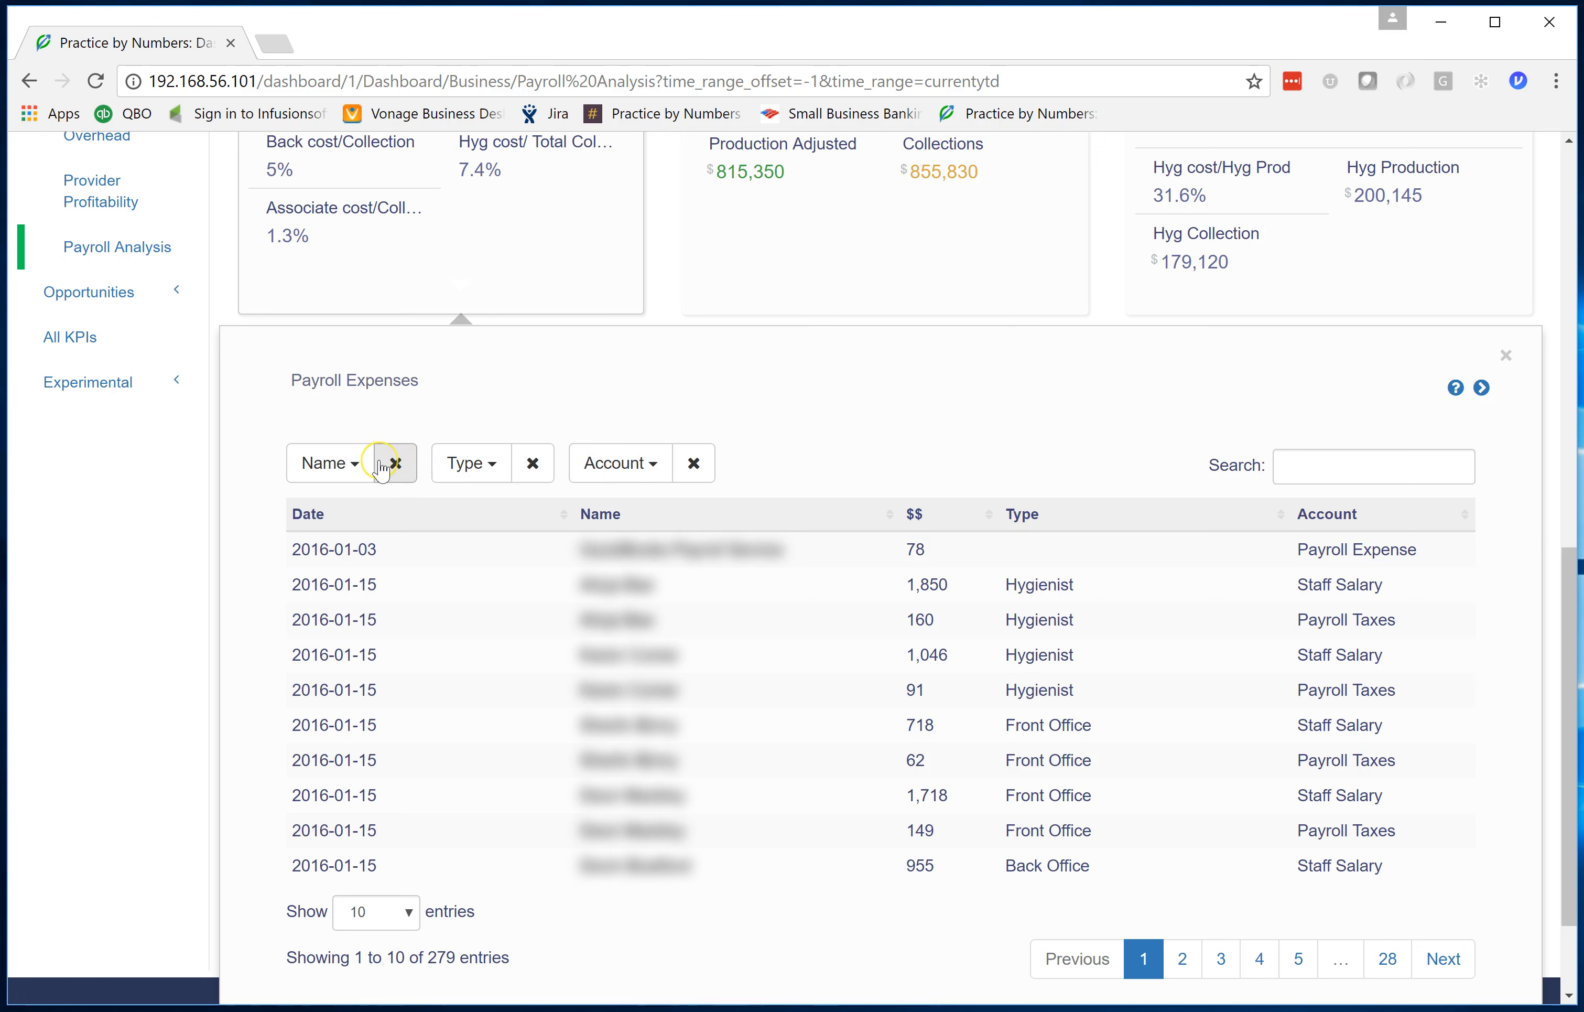
mouse_move(685, 369)
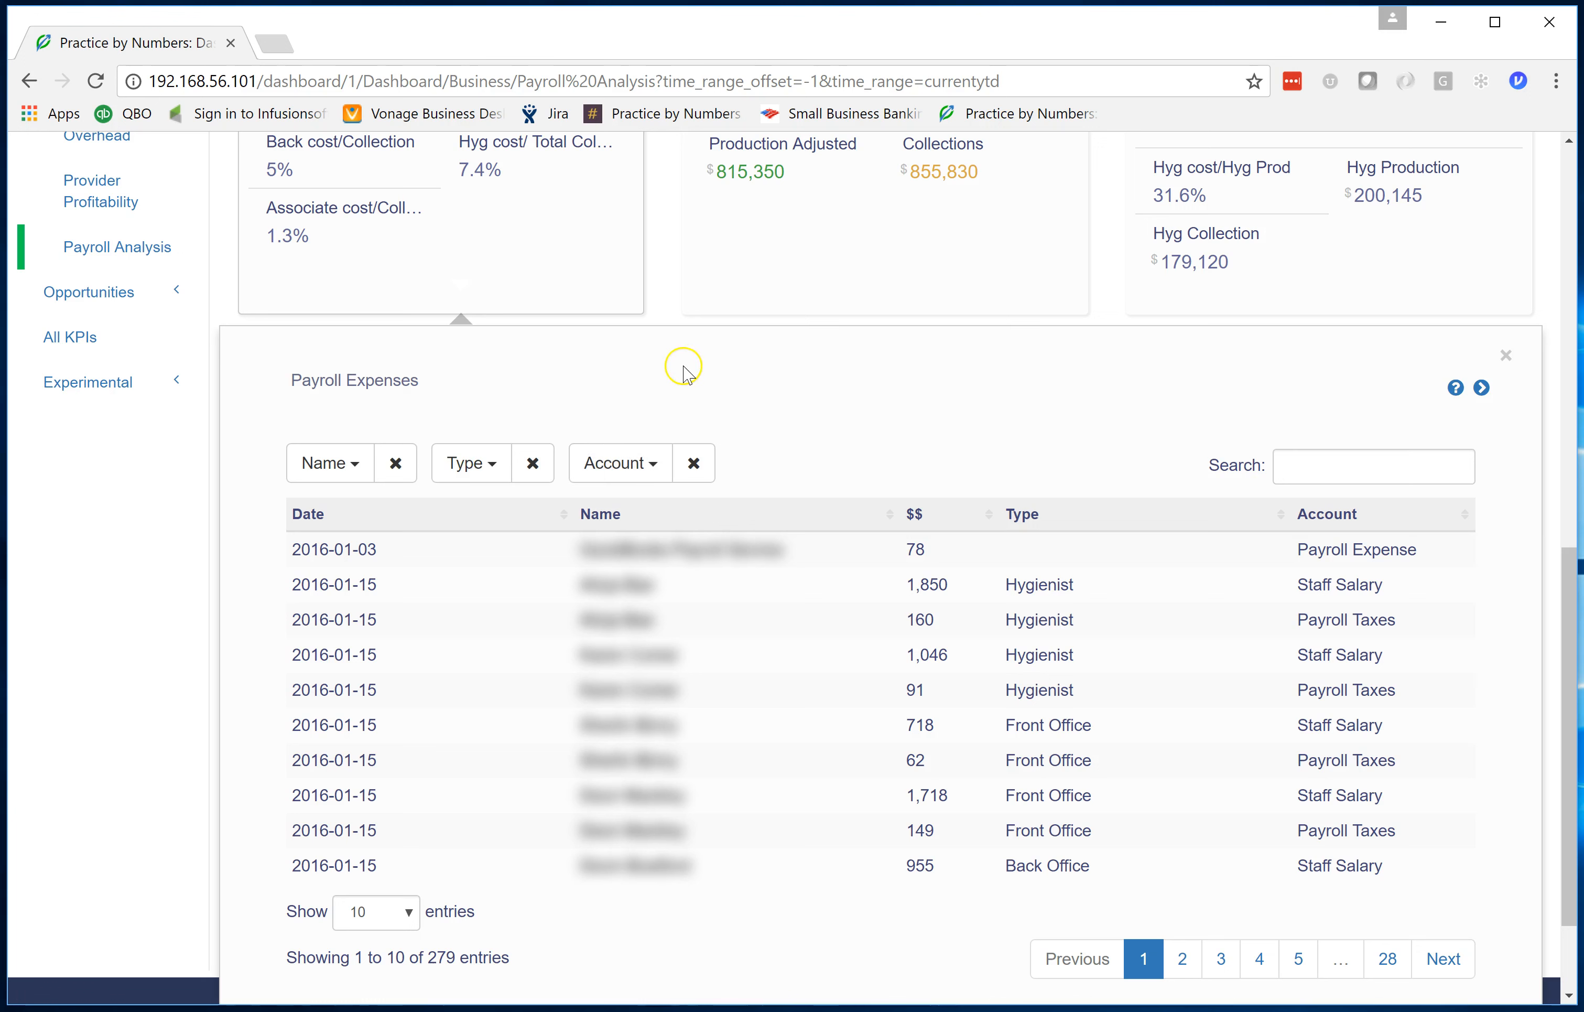
mouse_move(687, 374)
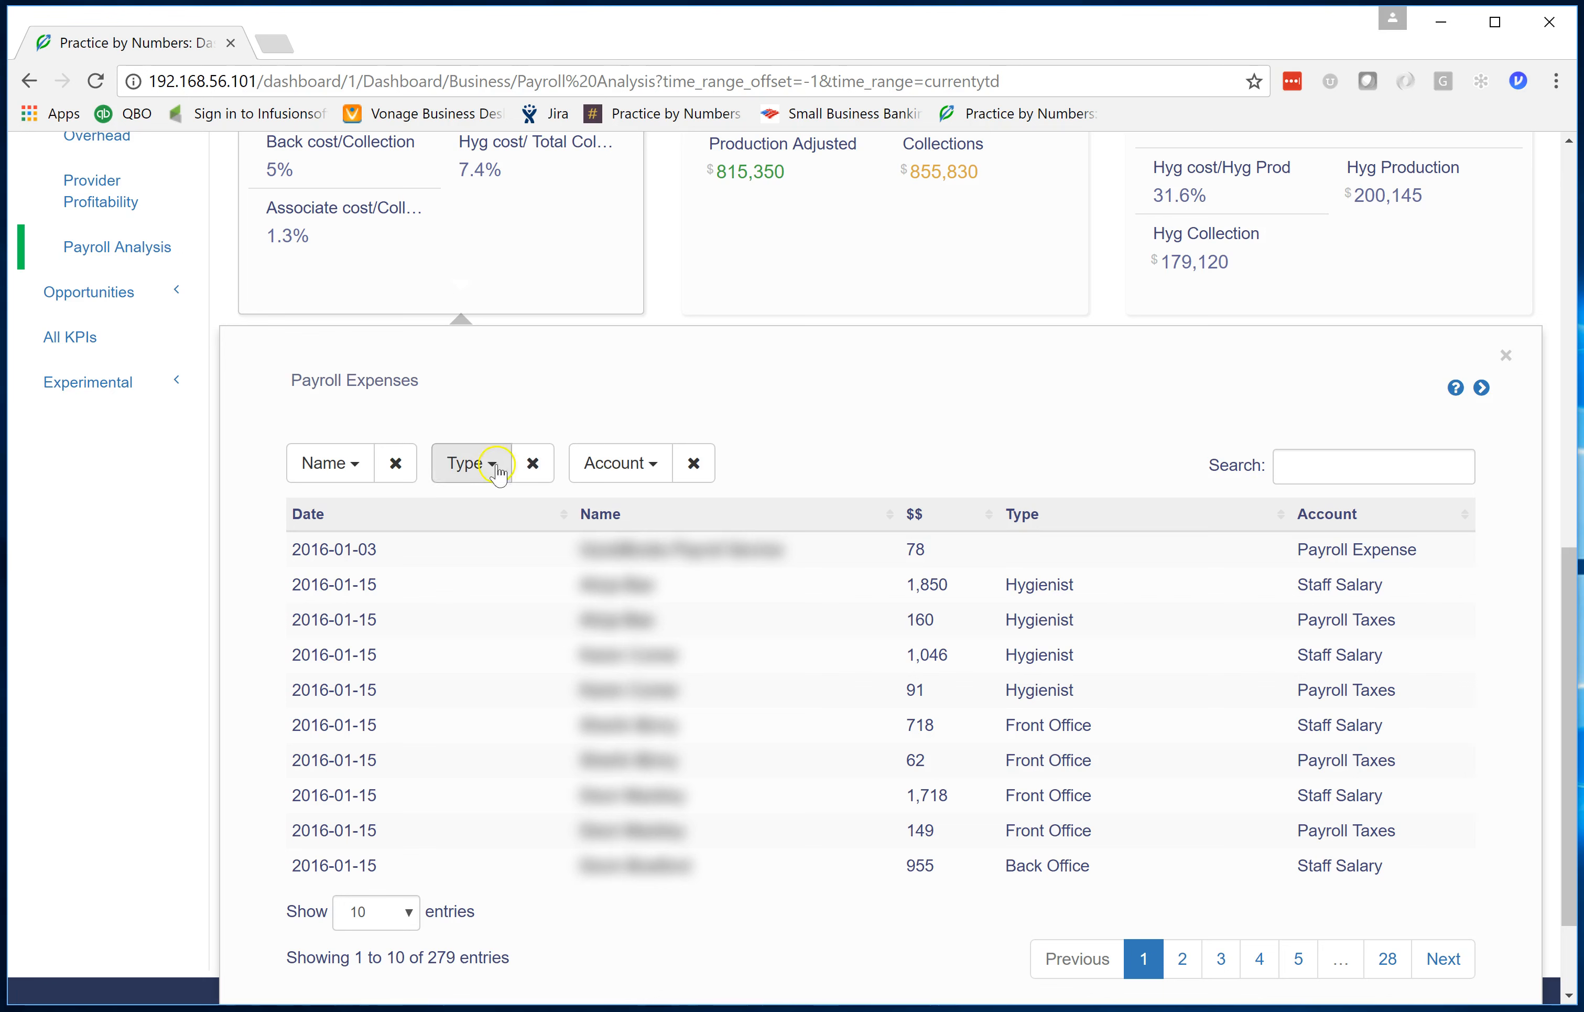
Filter the Payroll Expenses table by Type to Hygienist only, showing 77 of 279 records
left_click(470, 463)
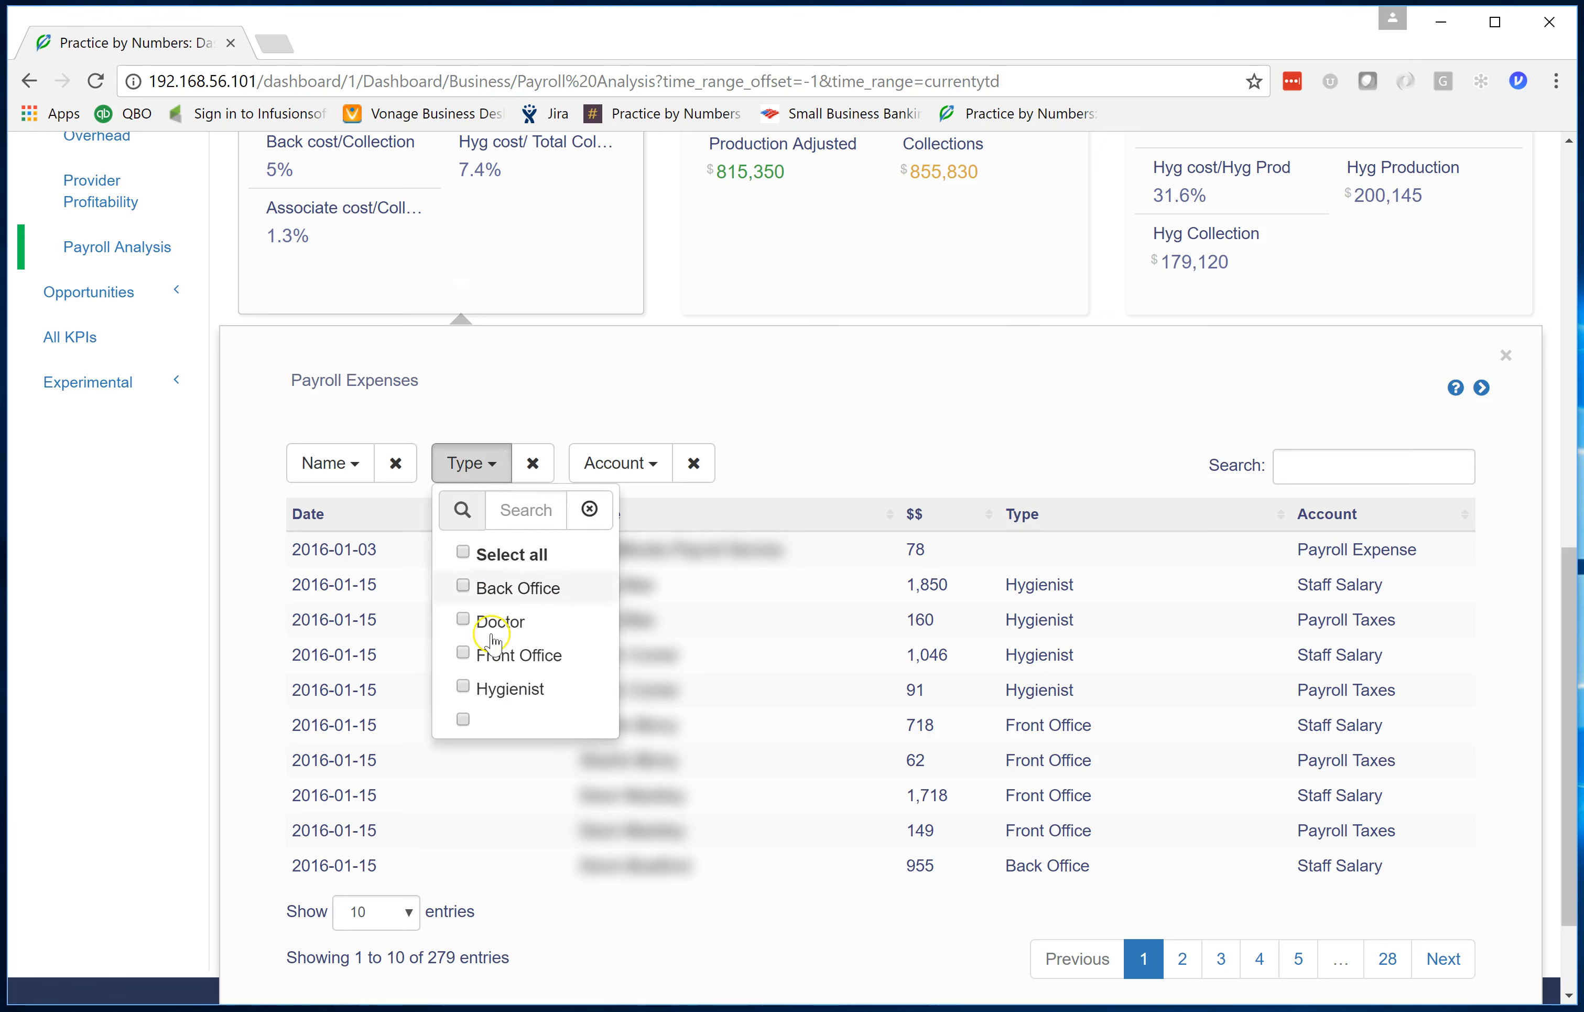
mouse_move(574, 668)
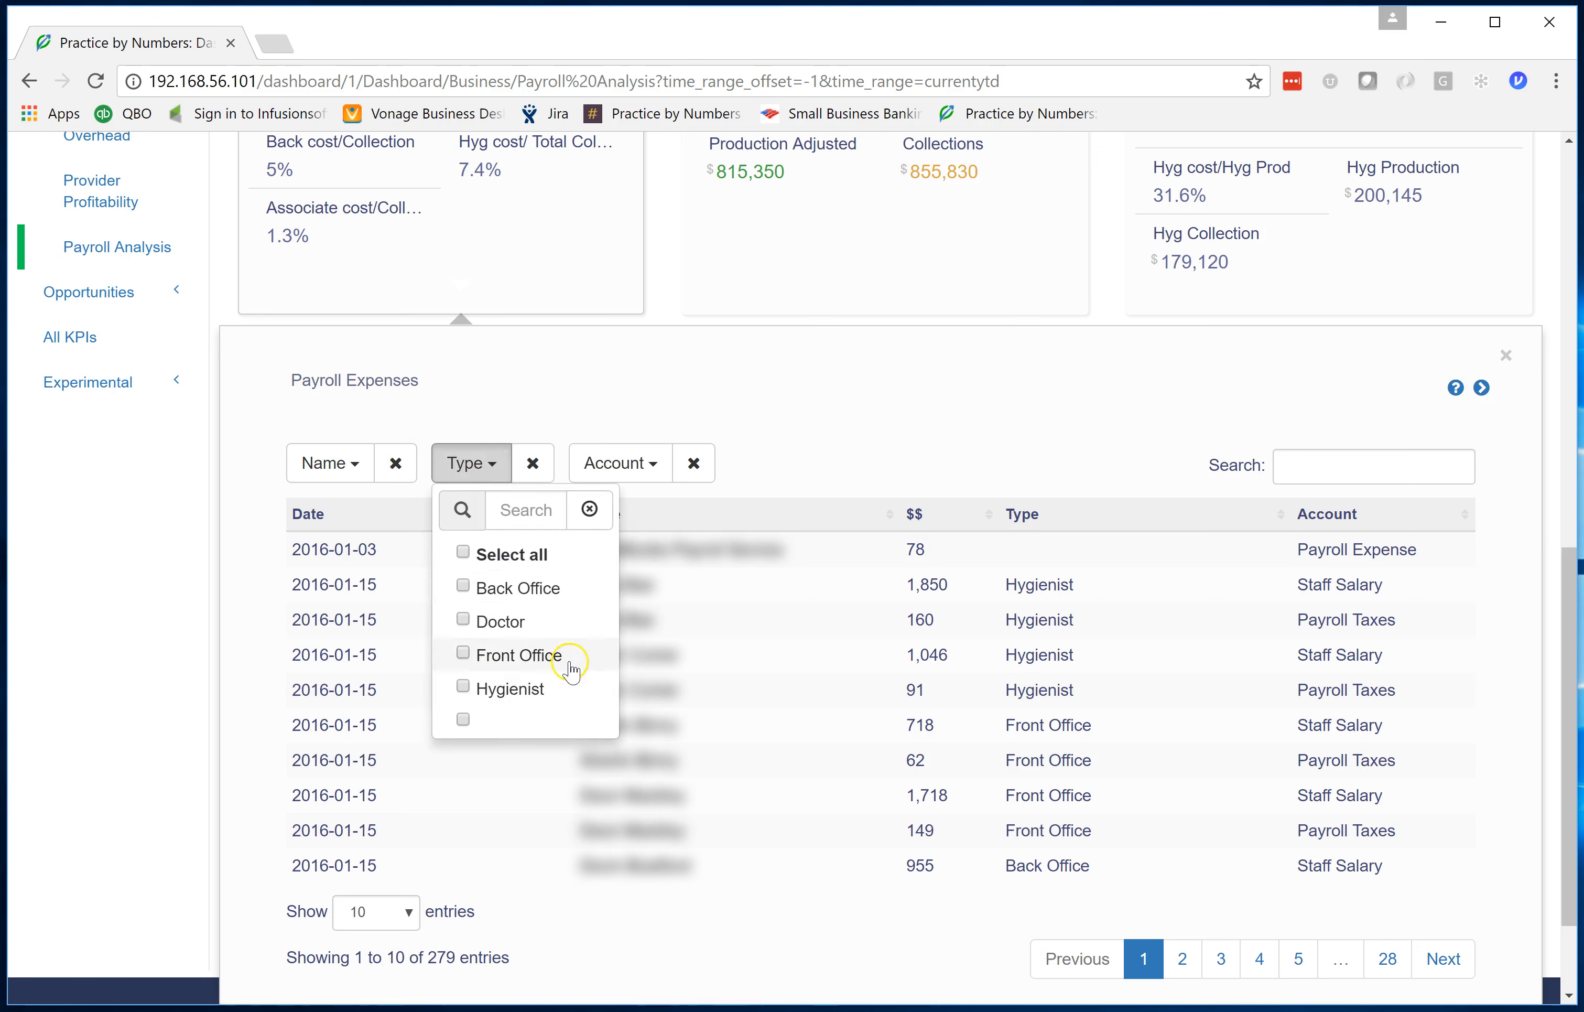
left_click(462, 687)
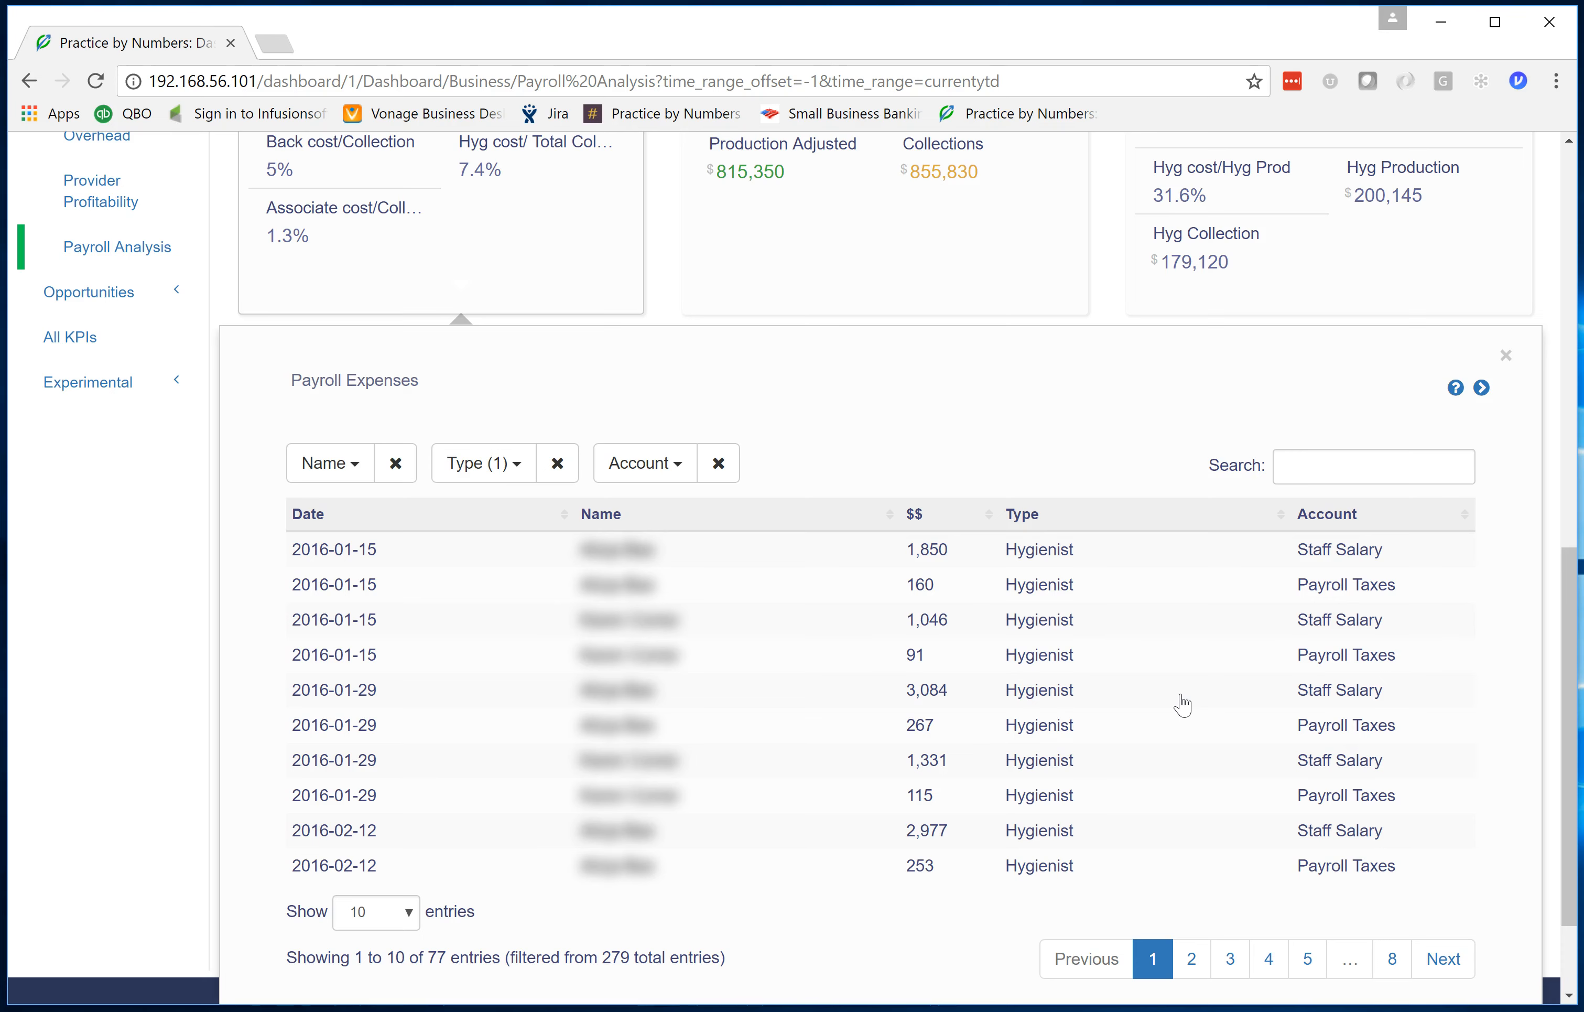
scroll("up", 3)
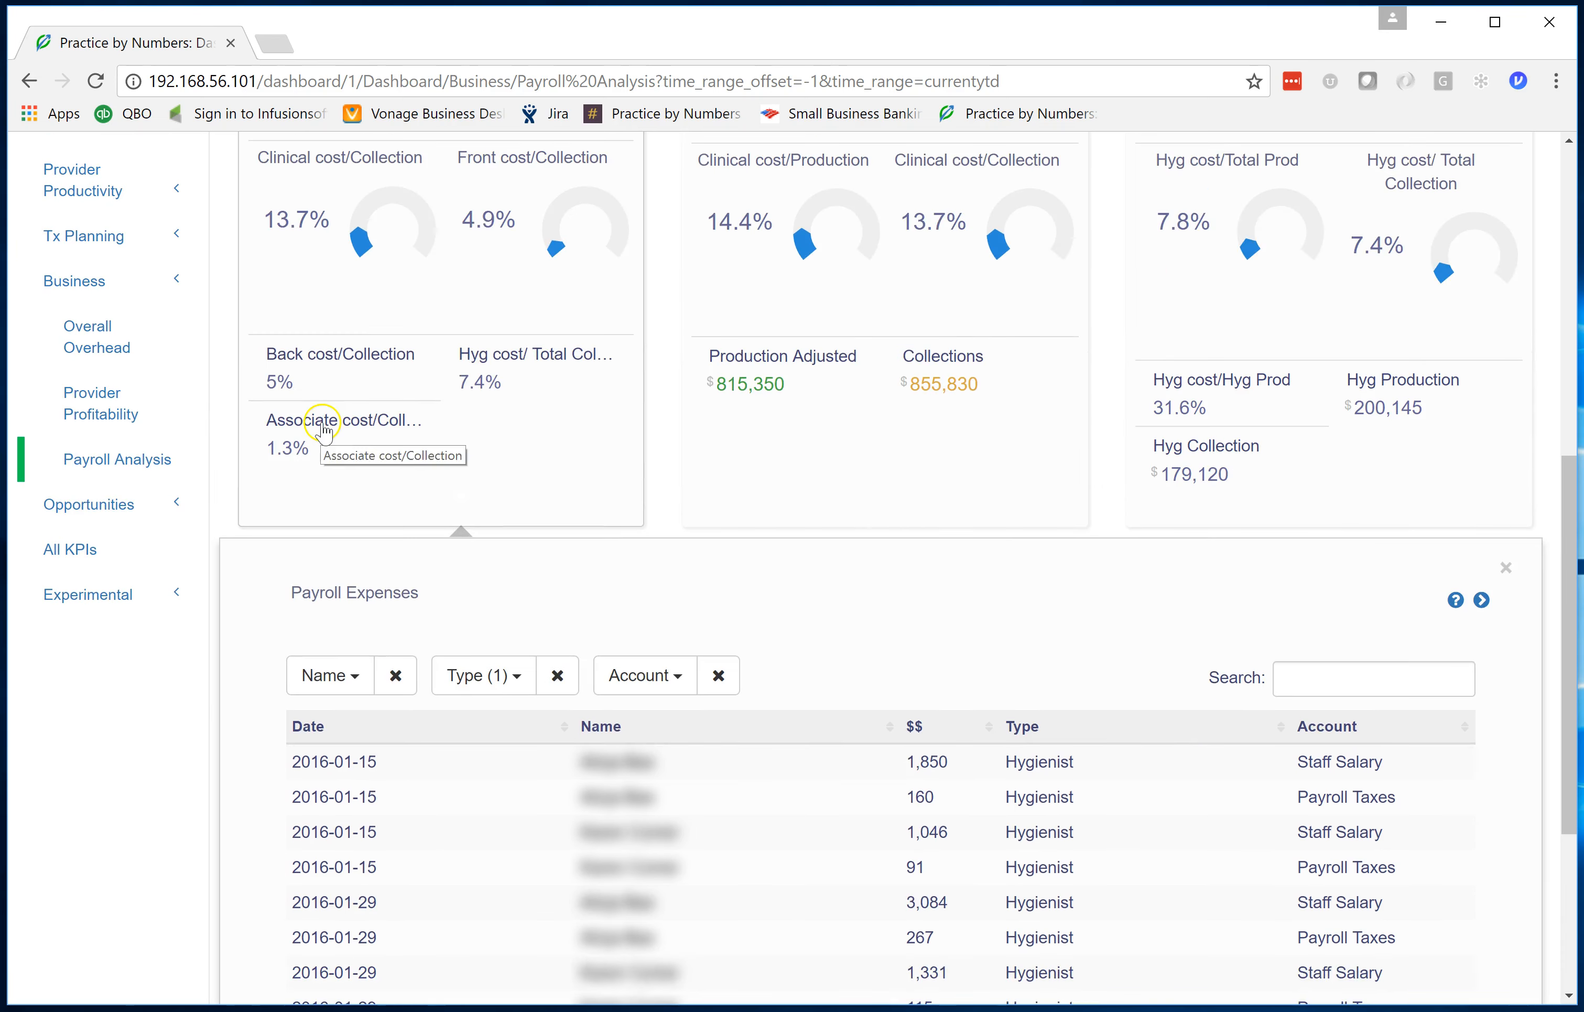
Return to the Overall Overhead dashboard and bring the Overhead by Account table into view
left_click(97, 337)
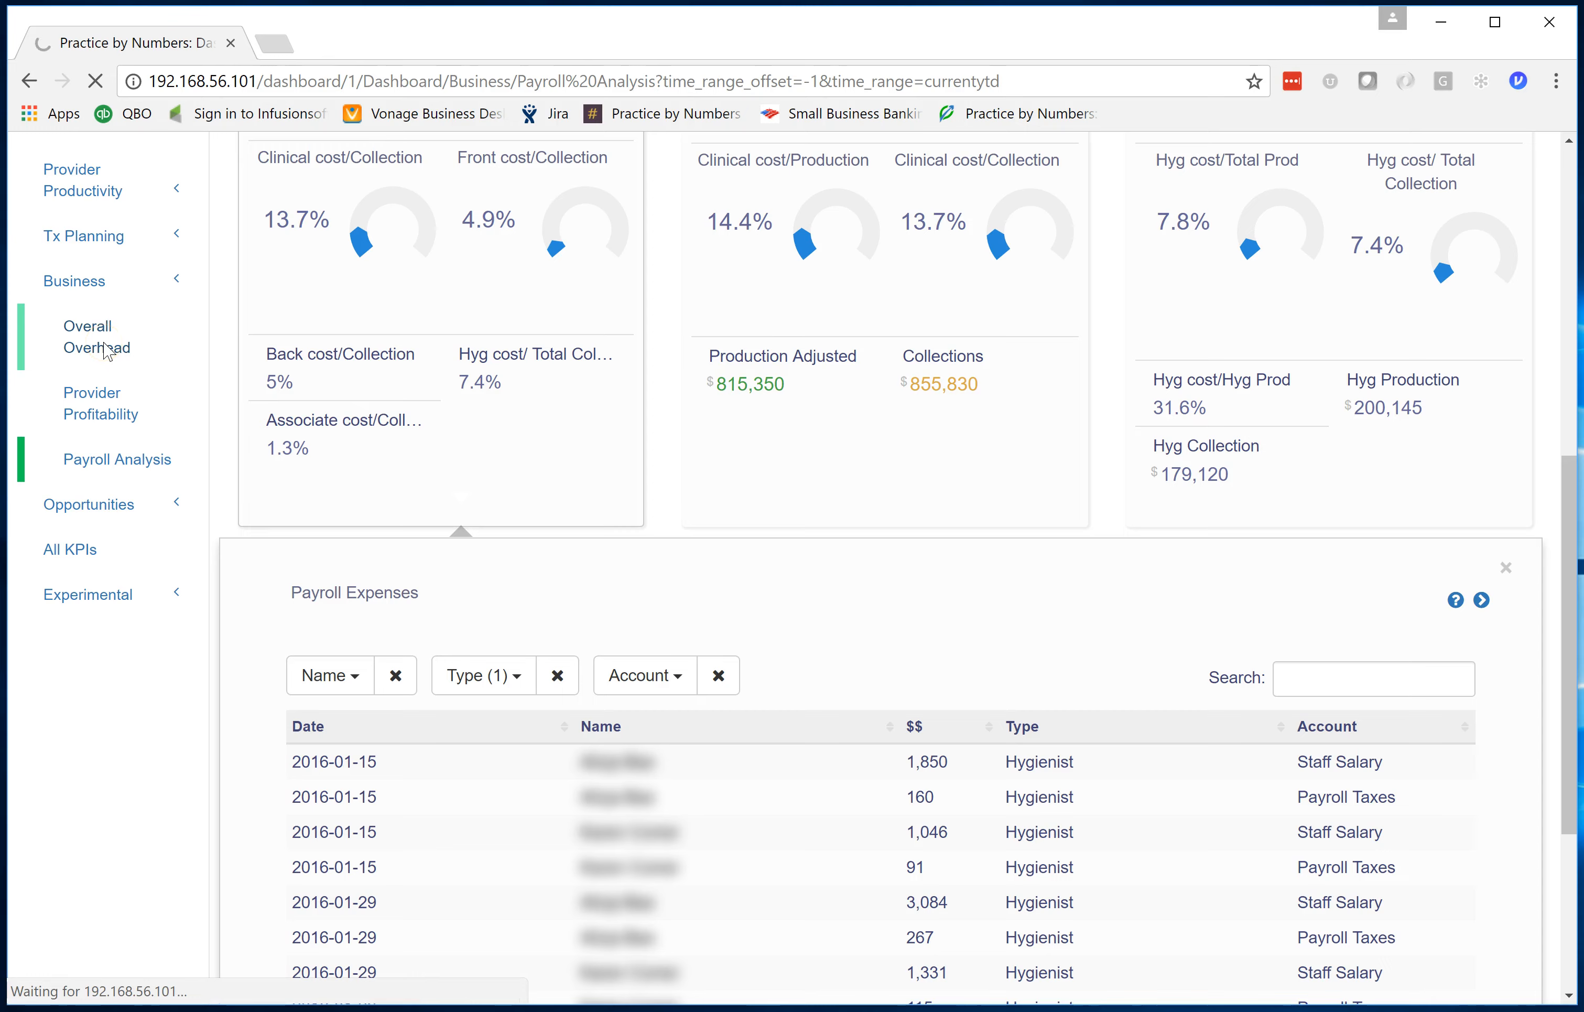
left_click(95, 336)
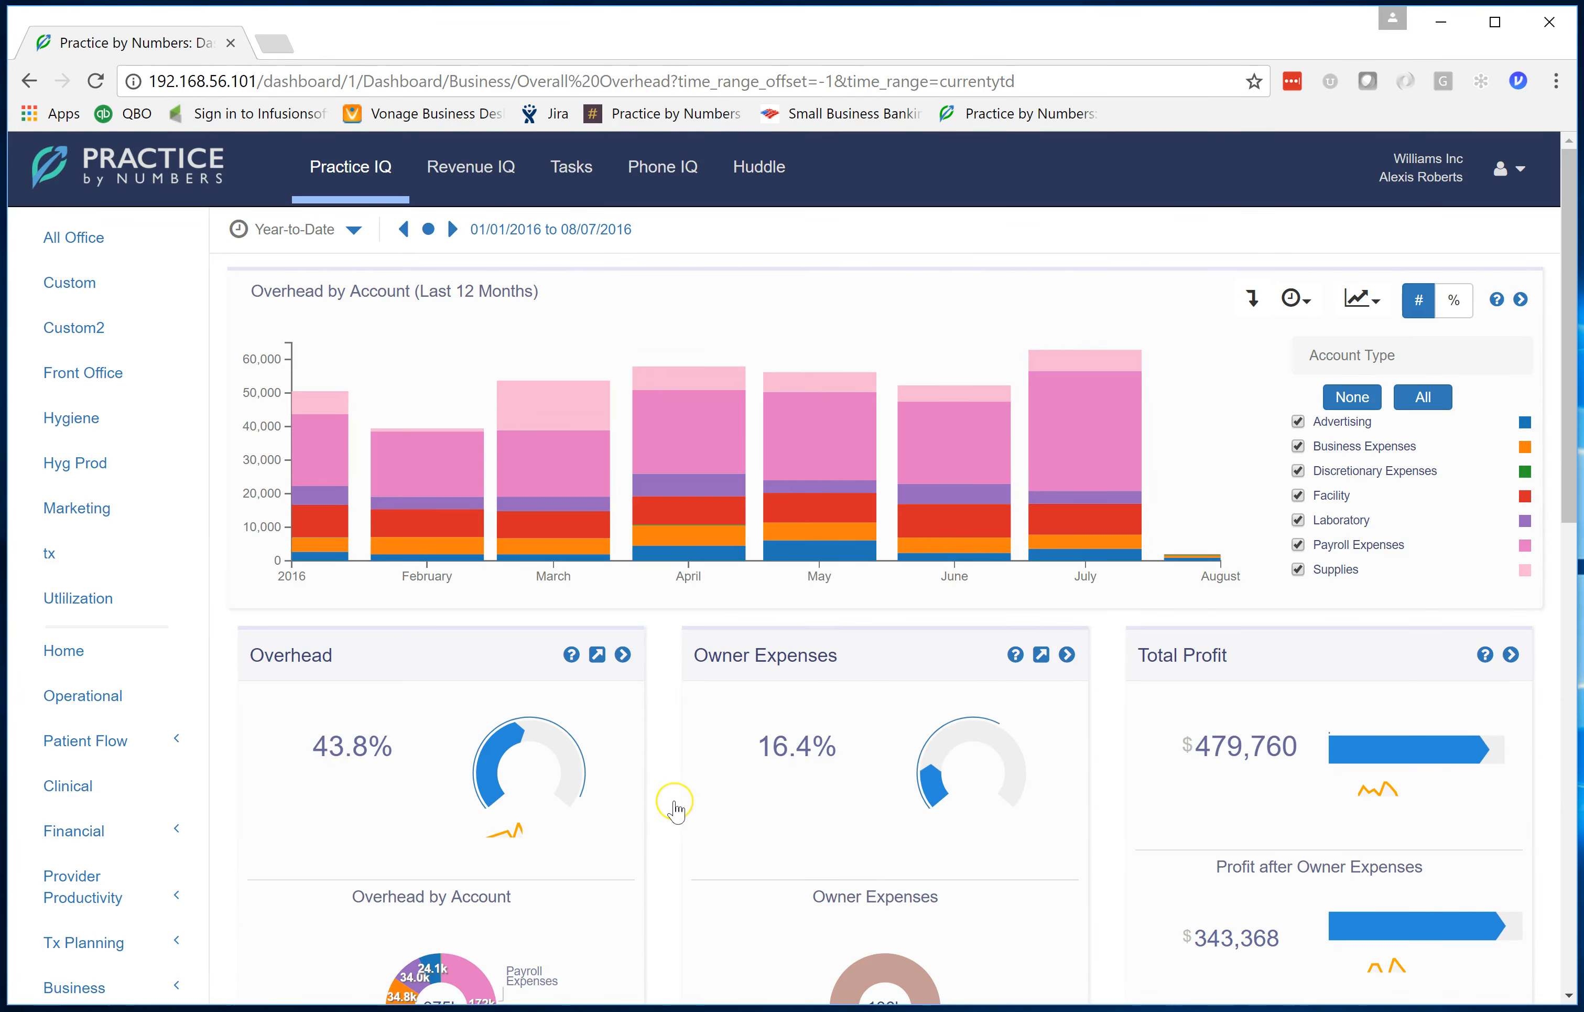
scroll("down", 3)
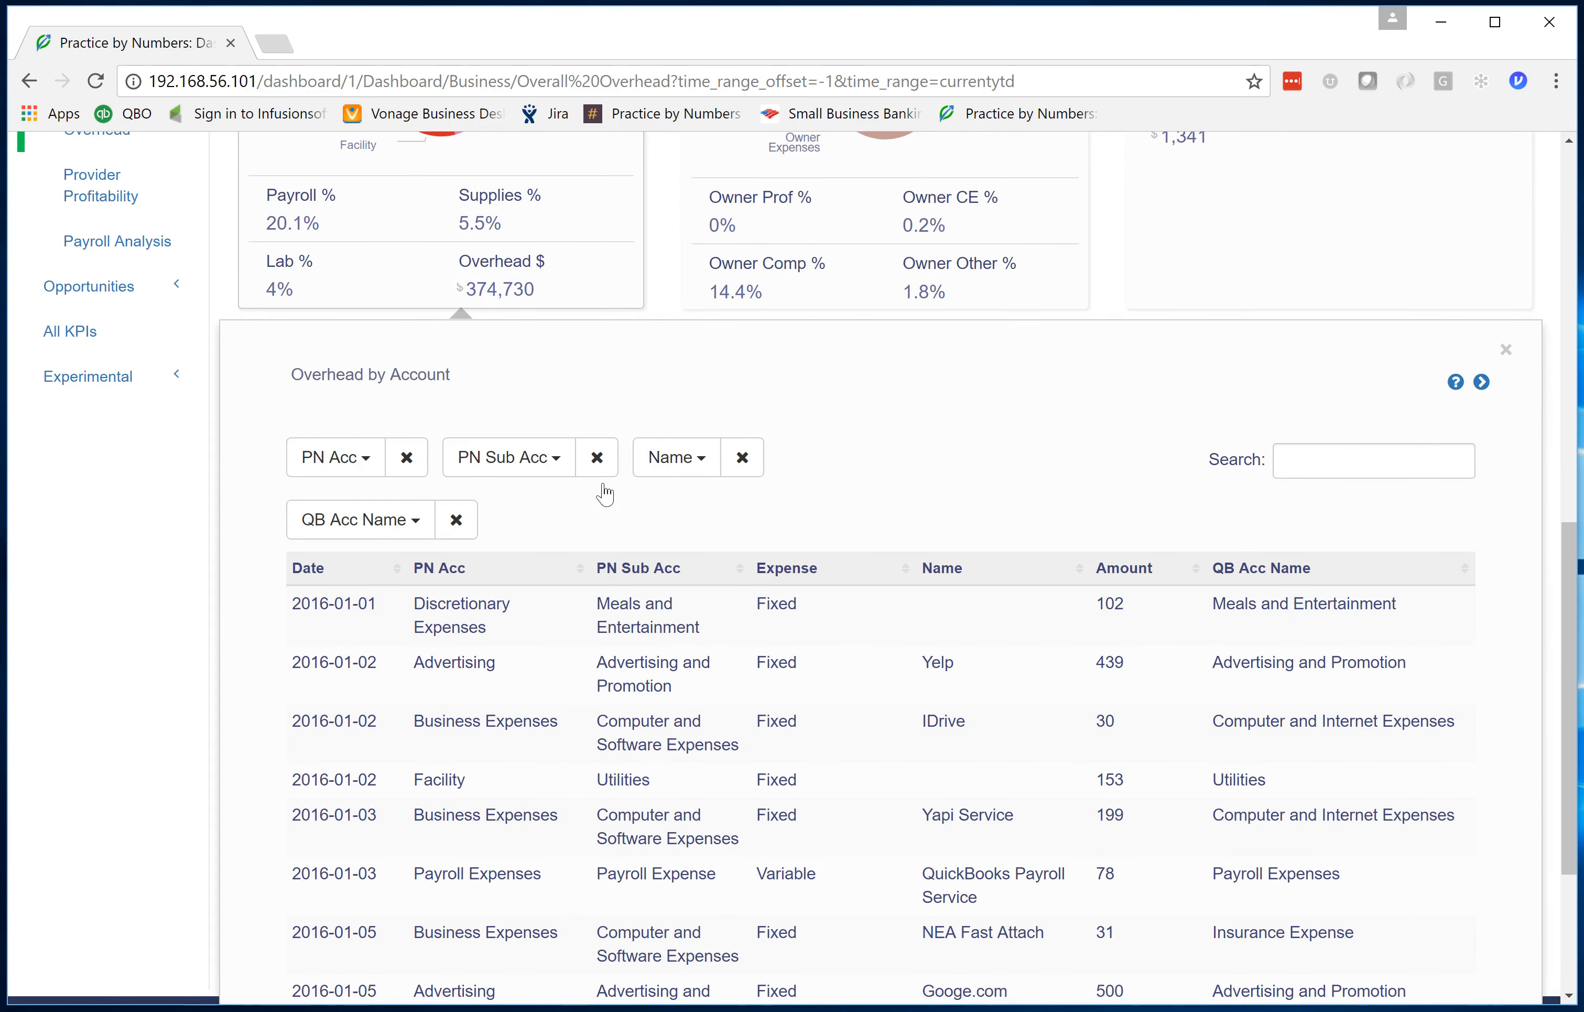
Scroll through the Overhead by Account table of 2016 expense entries beneath the $374,730 breakdown
scroll("down", 3)
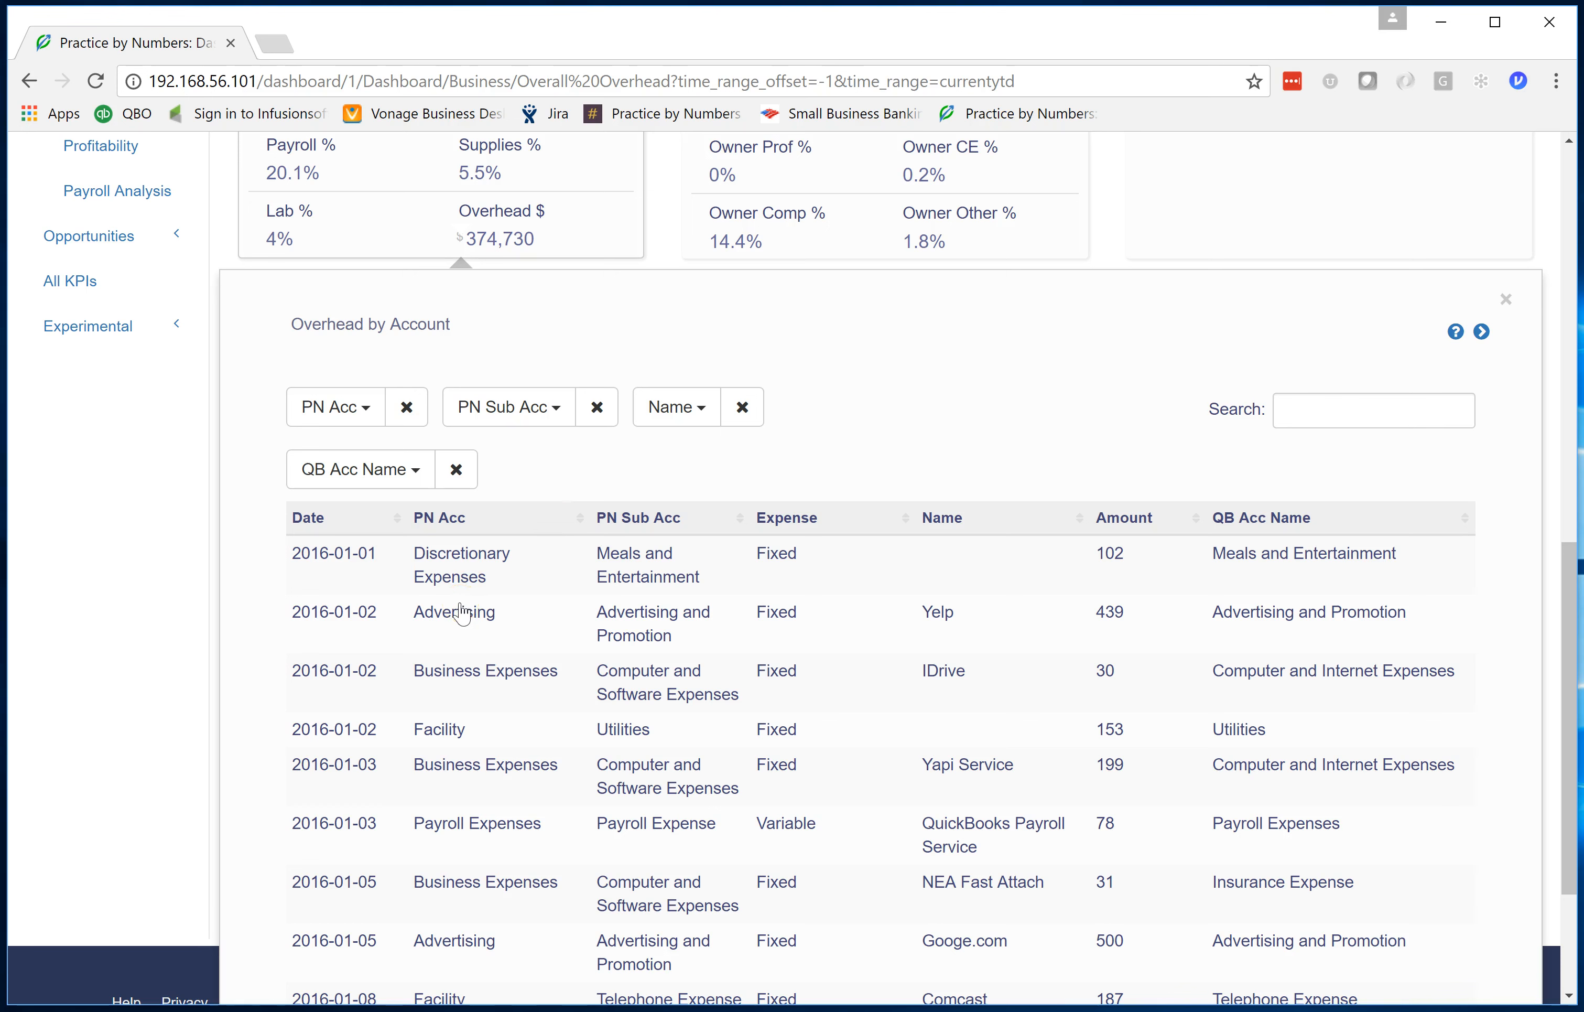
mouse_move(1160, 299)
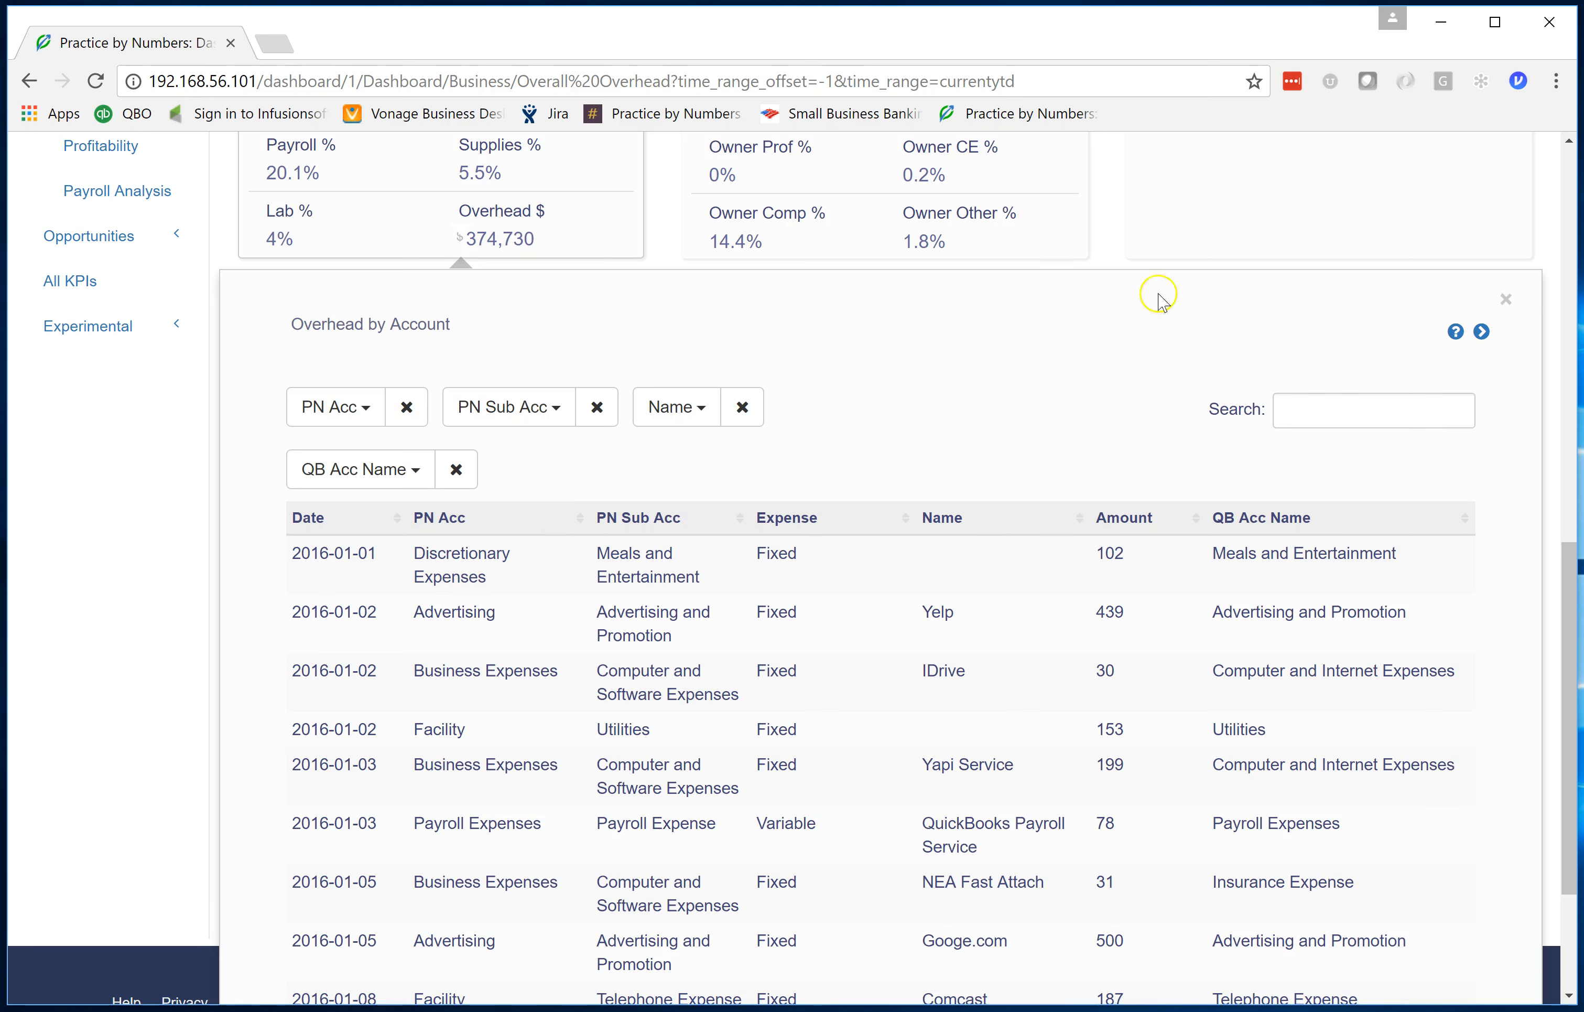
mouse_move(1203, 411)
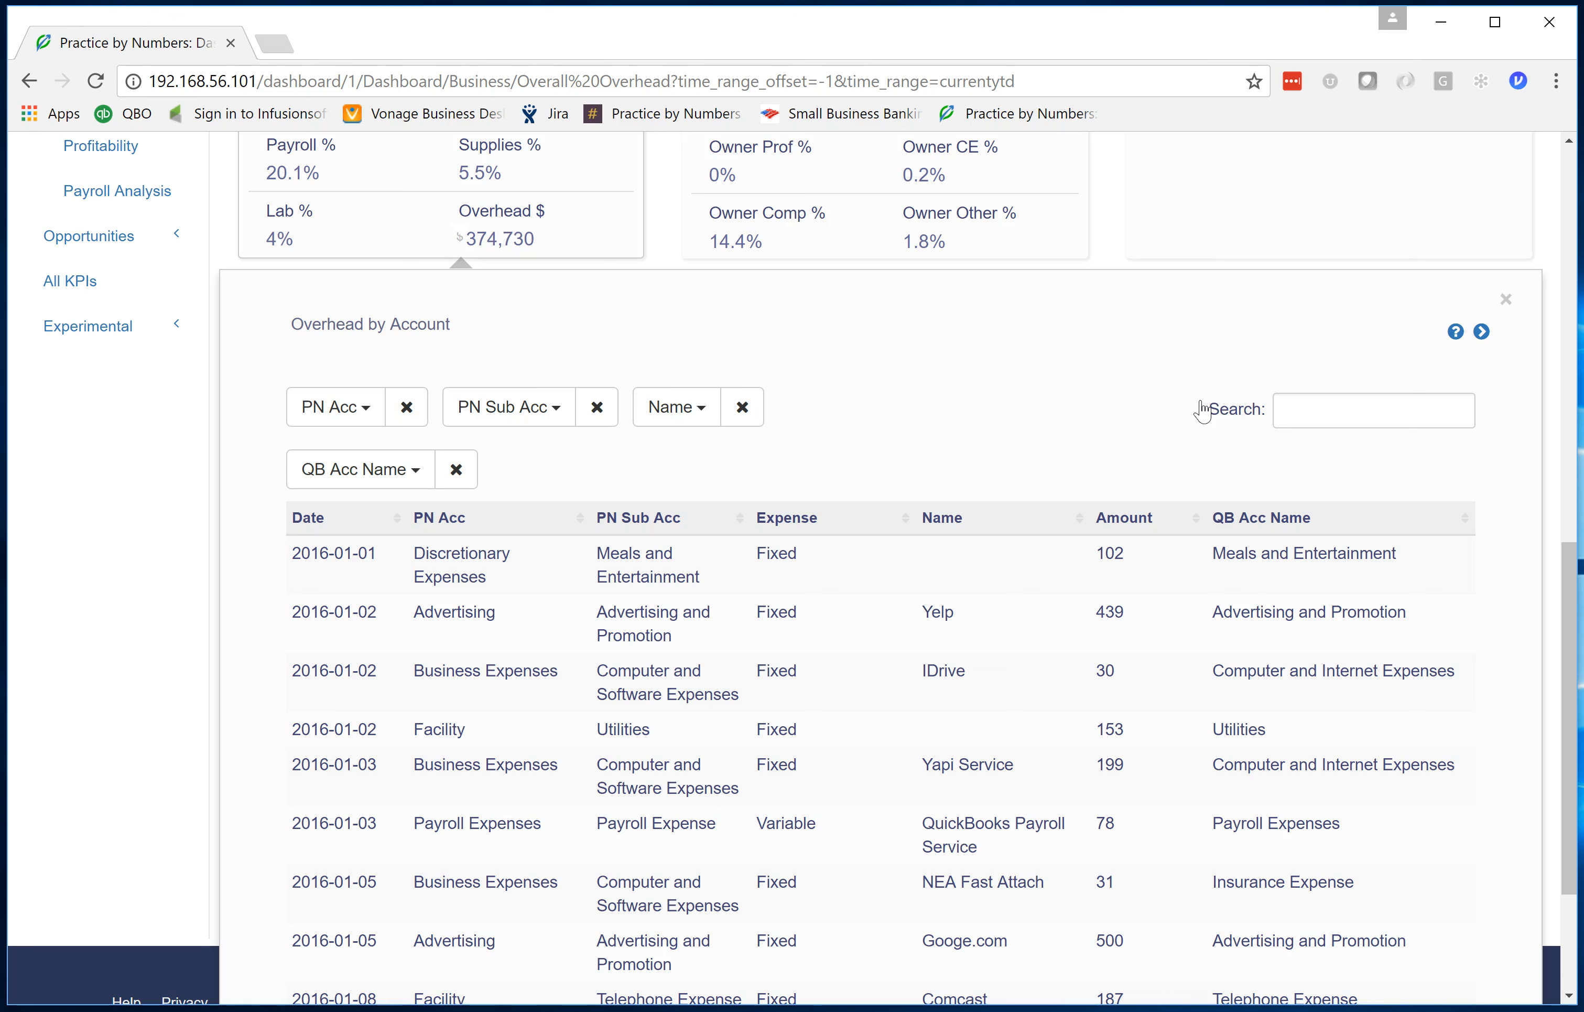
scroll("up", 3)
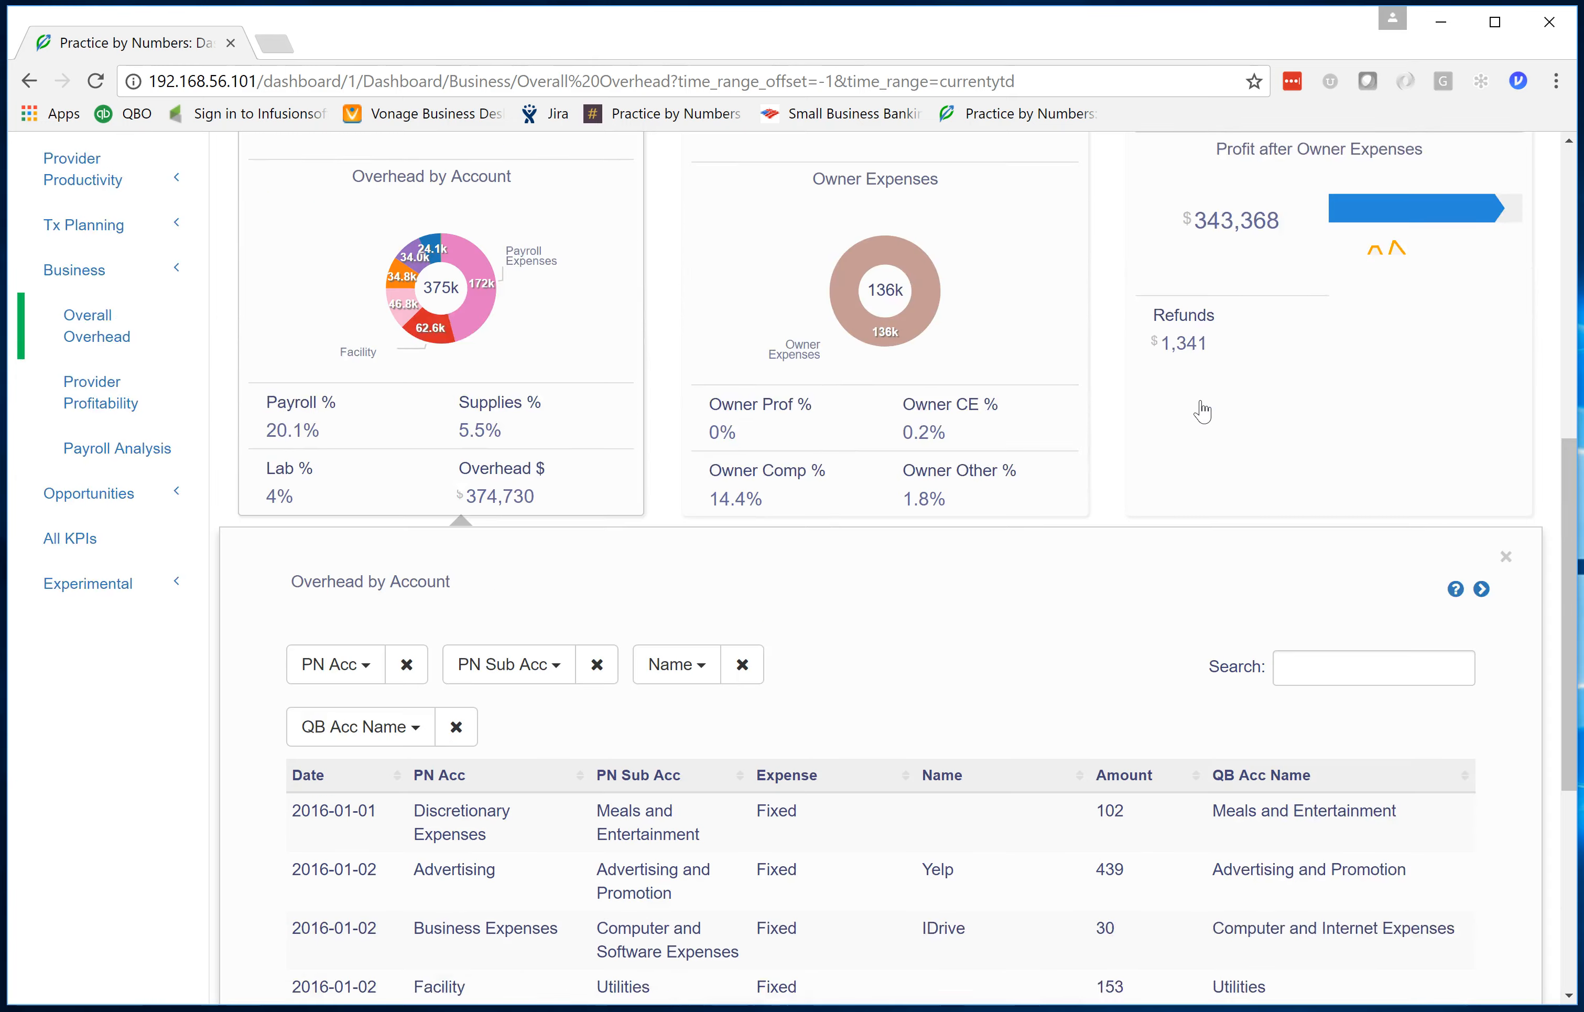
scroll("up", 3)
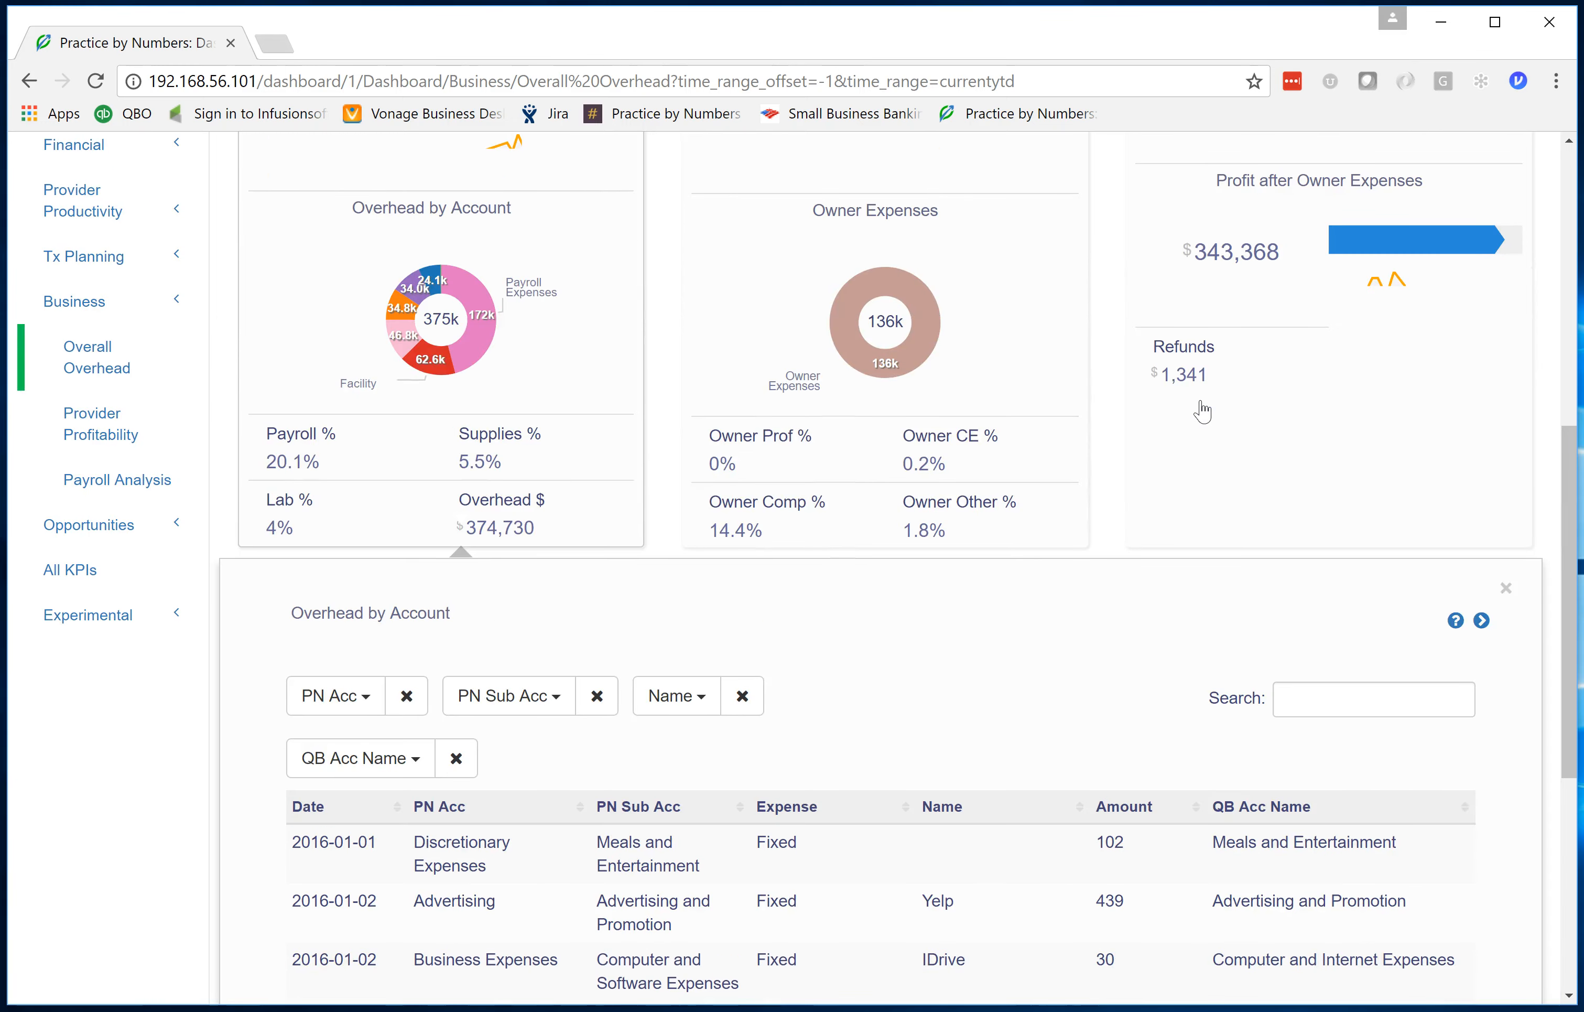